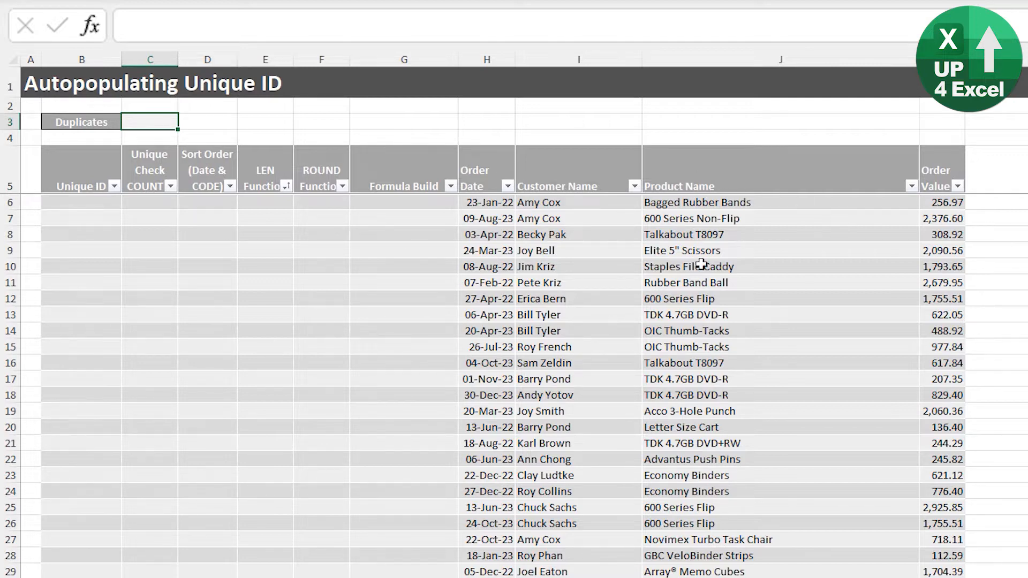
{"action": "mouse_move", "coordinate": [662, 312]}
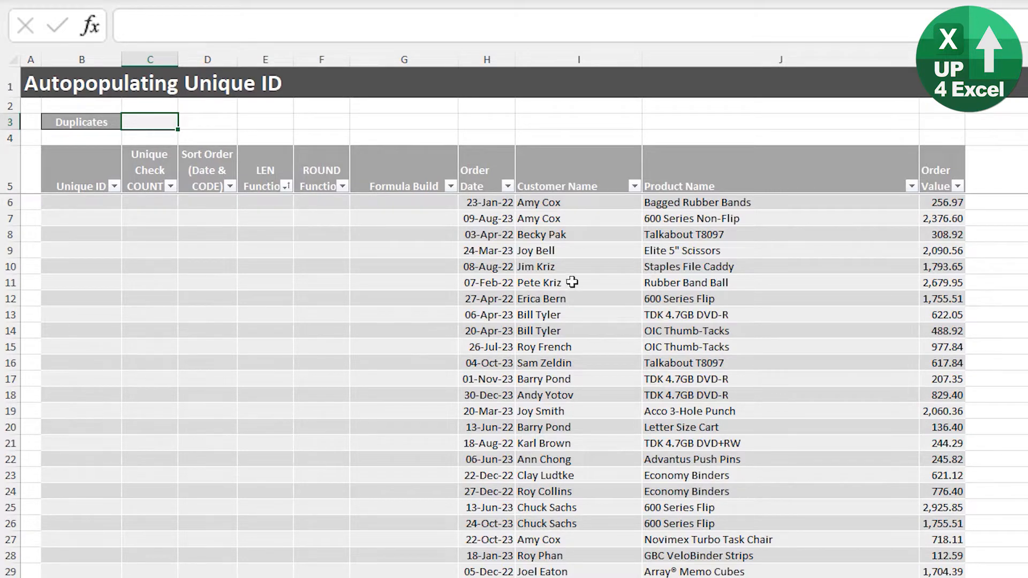
{"action": "mouse_move", "coordinate": [212, 206]}
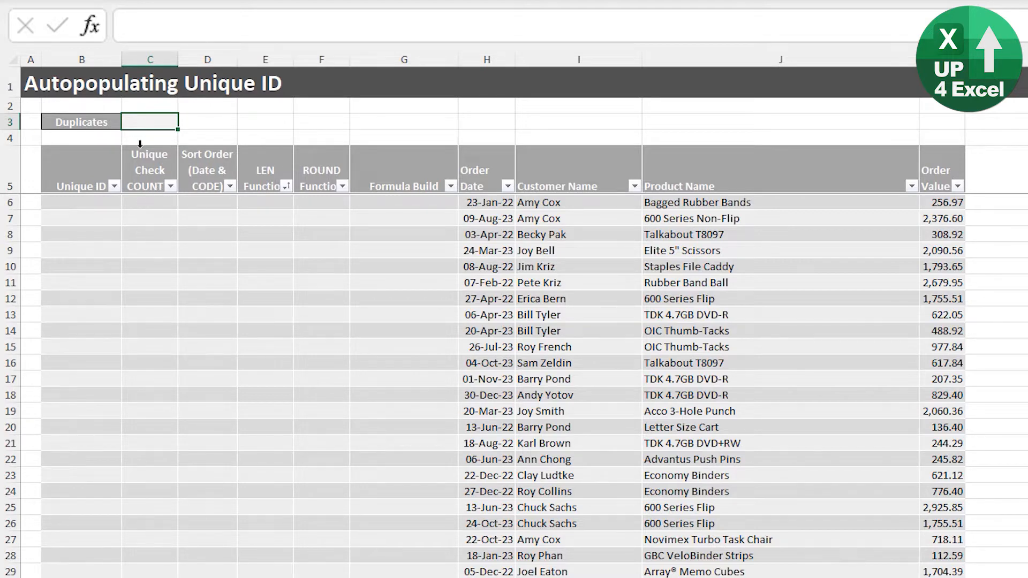
Enter =COUNTIF([Unique ID],[@[Unique ID]]) in the first Unique Check cell.
{"action": "left_click", "coordinate": [149, 202]}
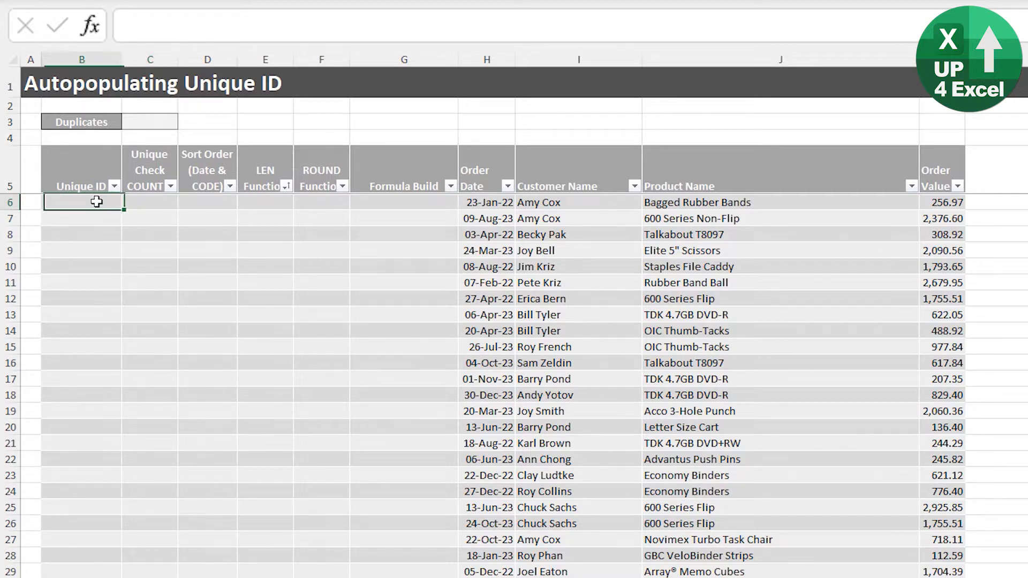
{"action": "left_click", "coordinate": [150, 202]}
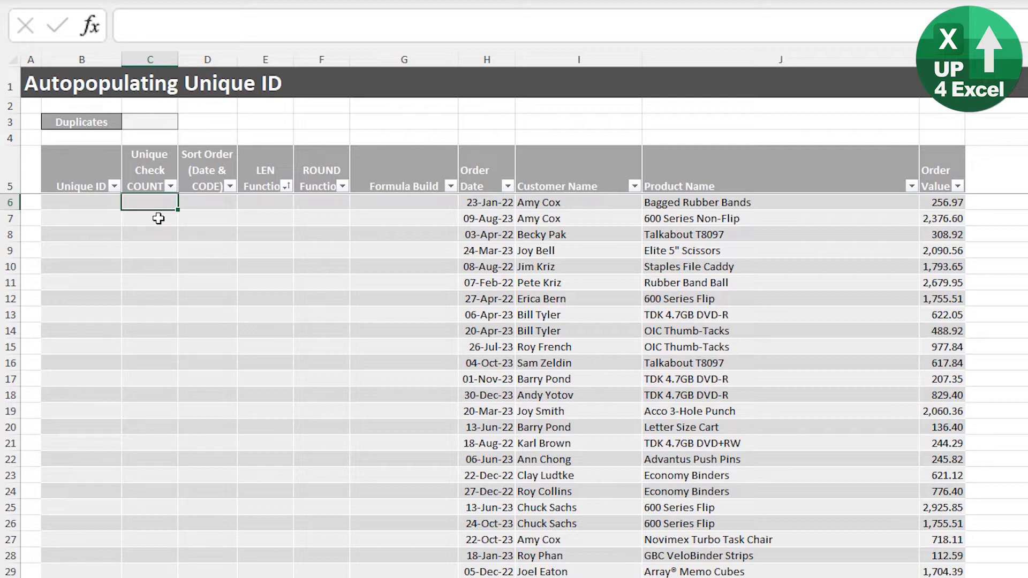
{"action": "type", "text": "=c"}
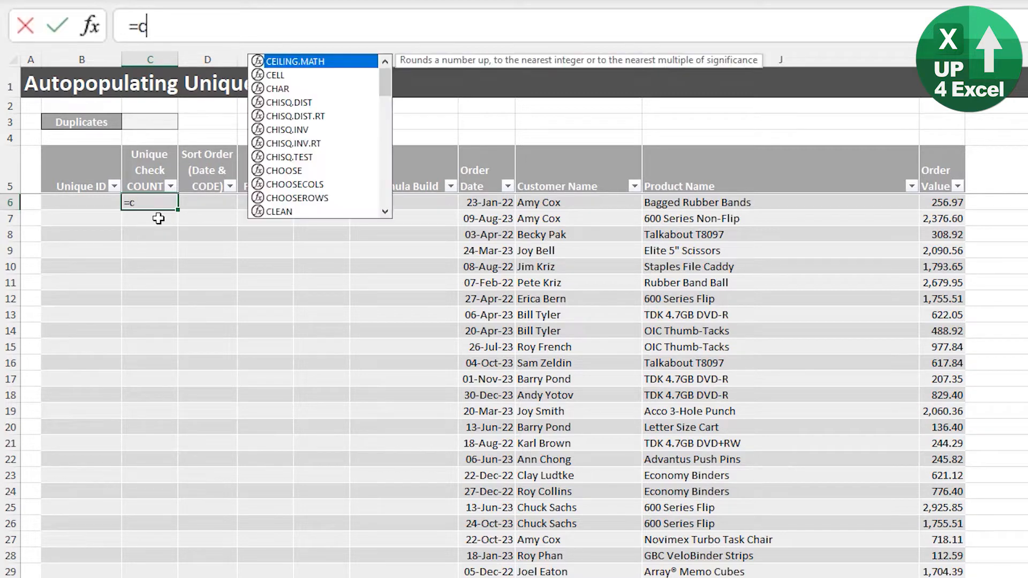
{"action": "type", "text": "oun"}
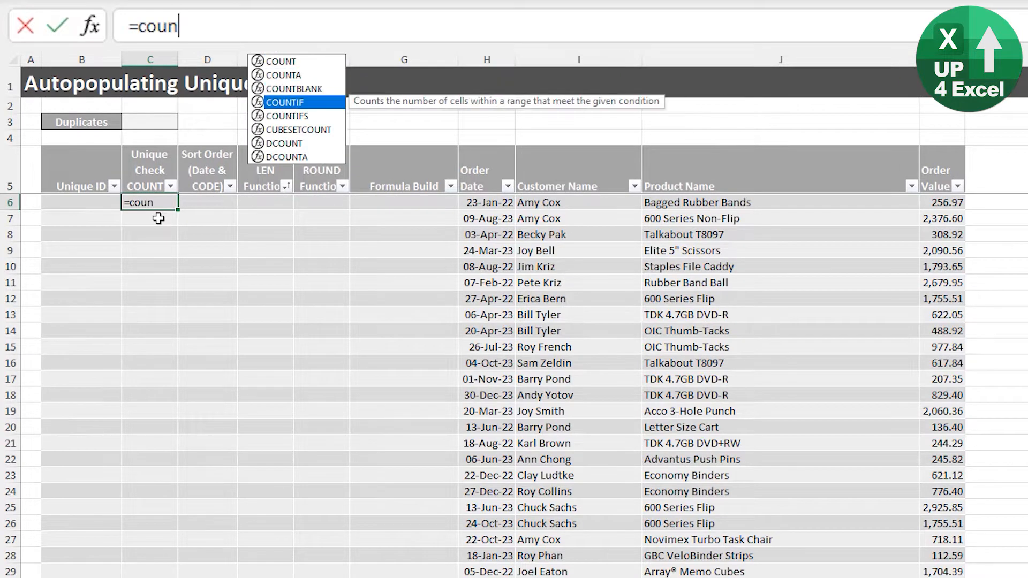
{"action": "double_click", "coordinate": [284, 101]}
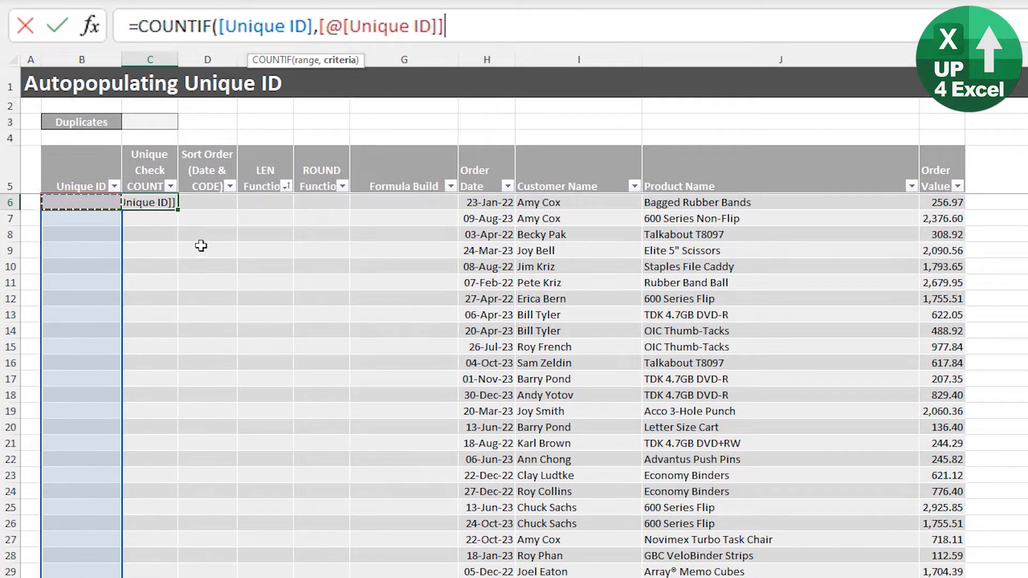
{"action": "type", "text": ")"}
{"action": "left_click", "coordinate": [81, 234]}
{"action": "type", "text": "1"}
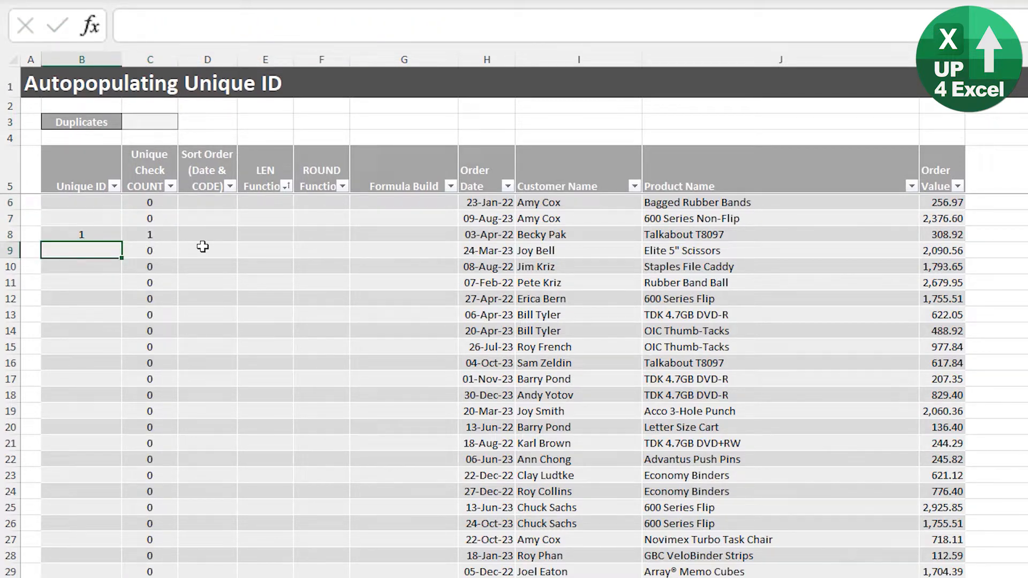
Check that the two test IDs of 1 each show a count of 2.
{"action": "left_click", "coordinate": [149, 234]}
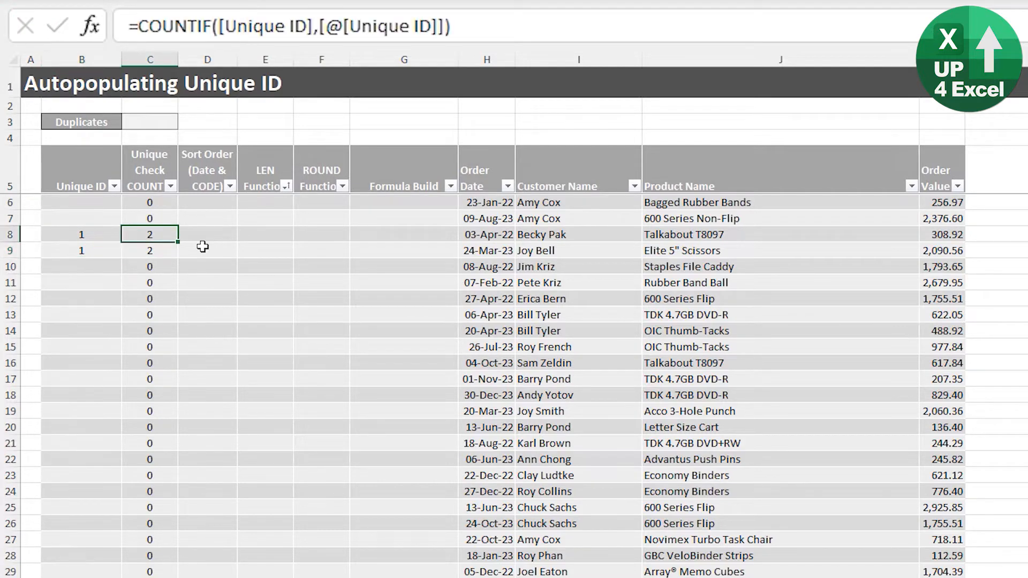
{"action": "left_click", "coordinate": [150, 251]}
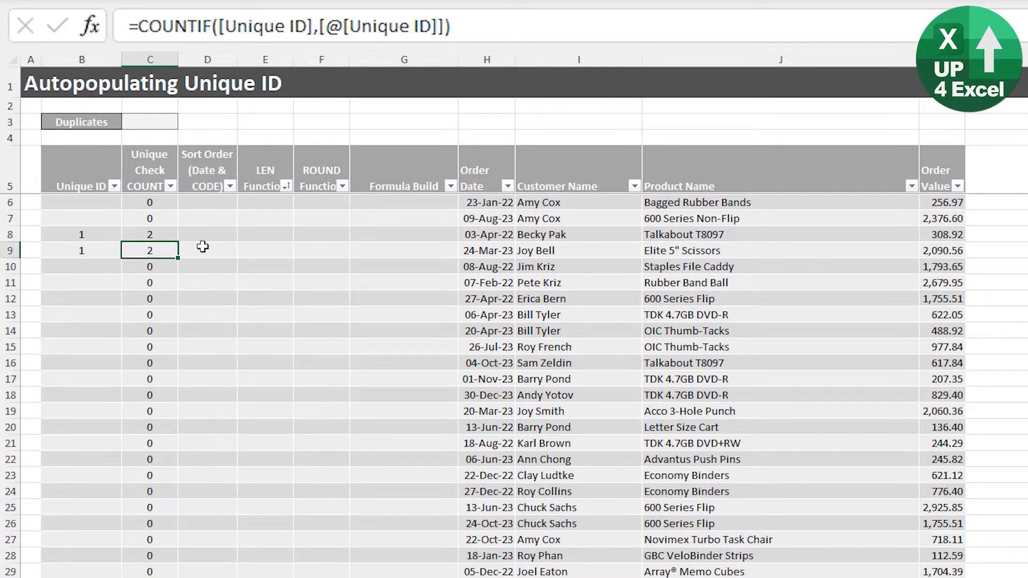
{"action": "left_click", "coordinate": [149, 124]}
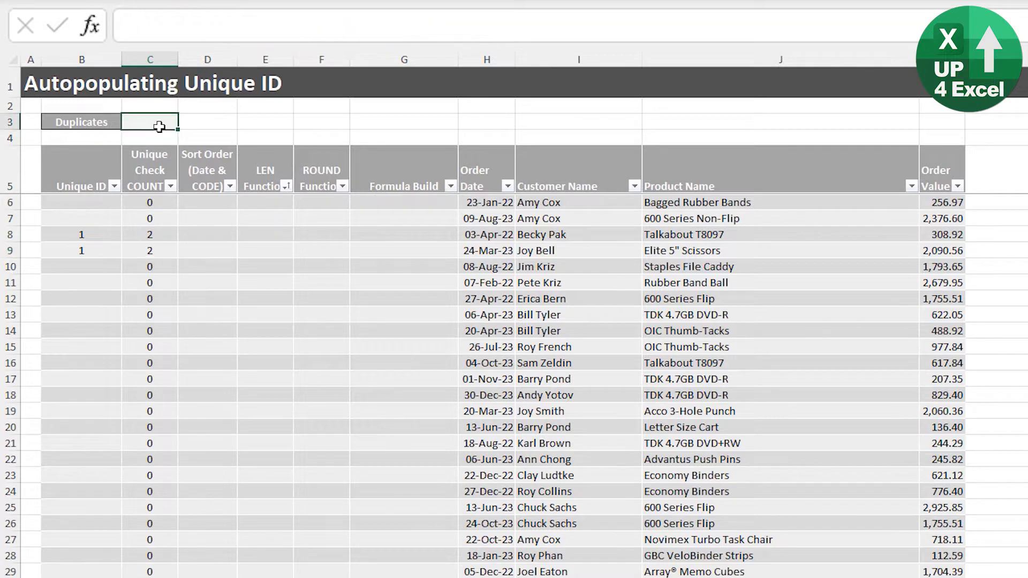
Enter =COUNTIF(tblUniqueID[Unique Check COUNTIF],">1") in Duplicates and clear the test IDs.
{"action": "type", "text": "=c"}
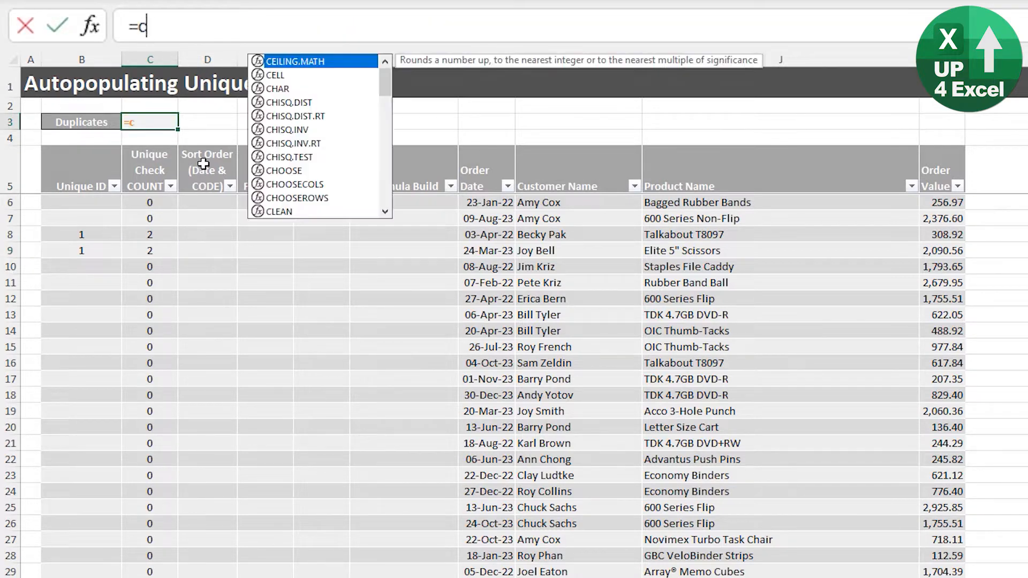
{"action": "type", "text": "OUNTIF("}
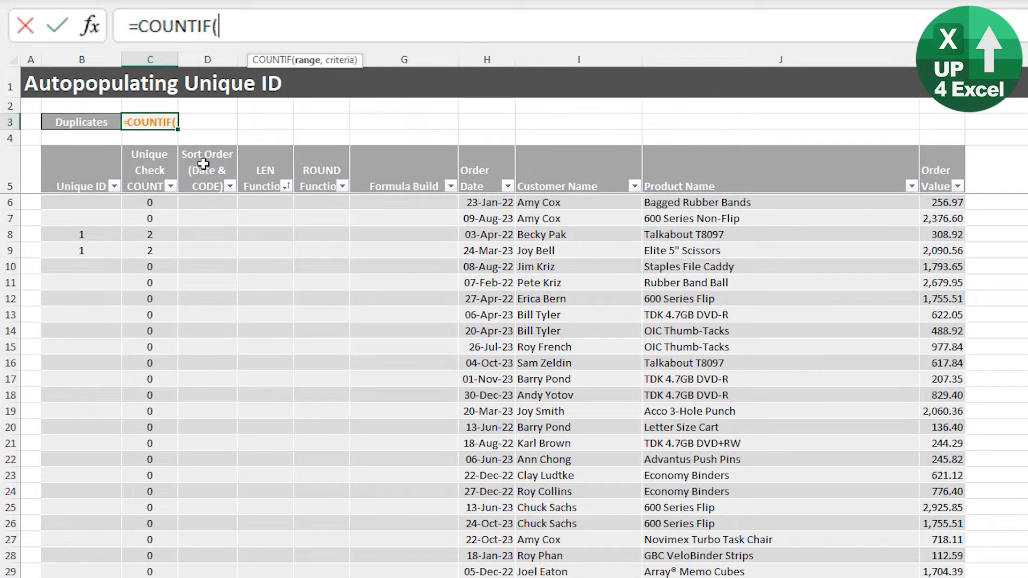
{"action": "mouse_move", "coordinate": [149, 144]}
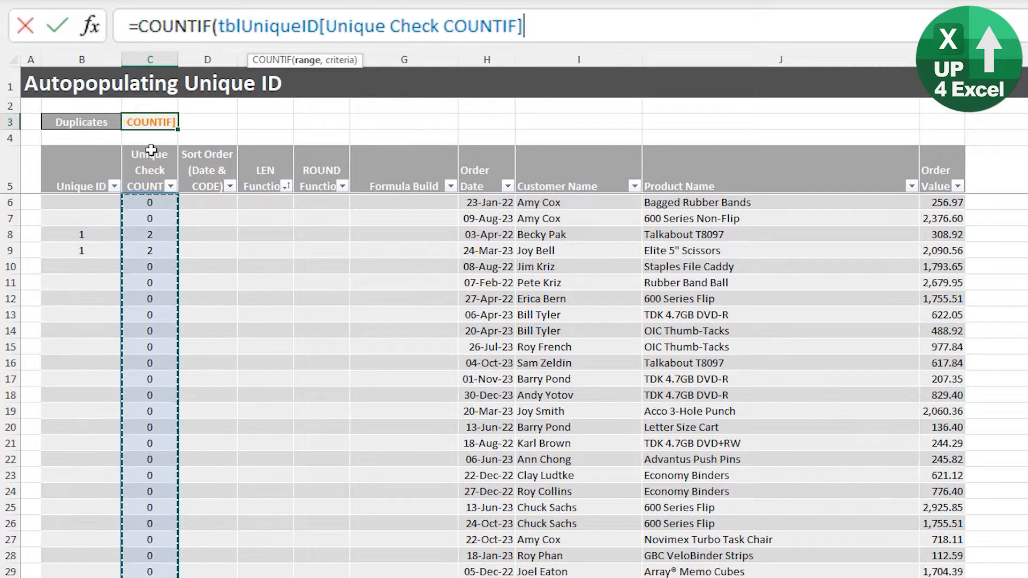
{"action": "type", "text": ",\""}
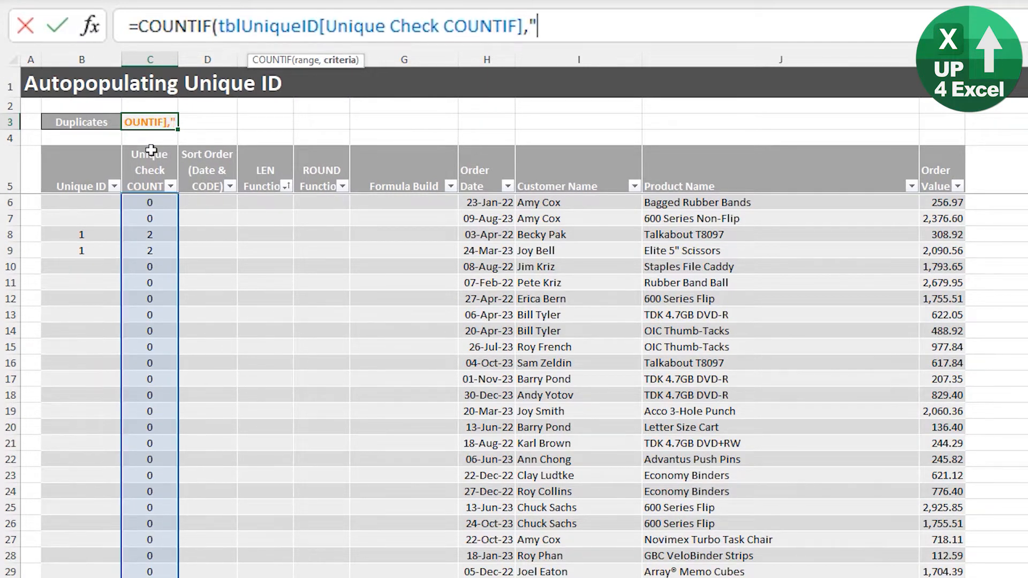
{"action": "type", "text": ">1"}
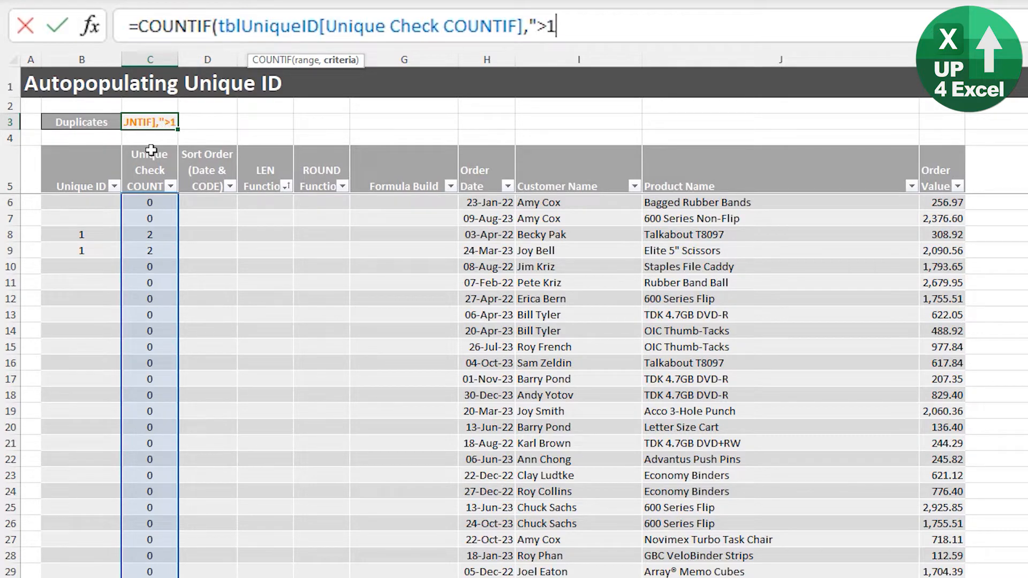
{"action": "type", "text": "\""}
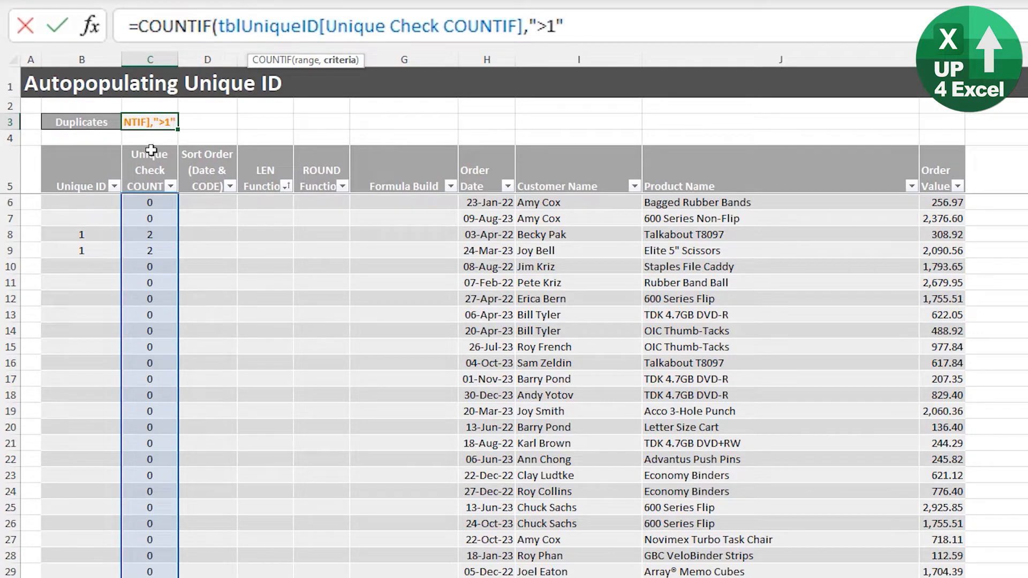
{"action": "type", "text": ")"}
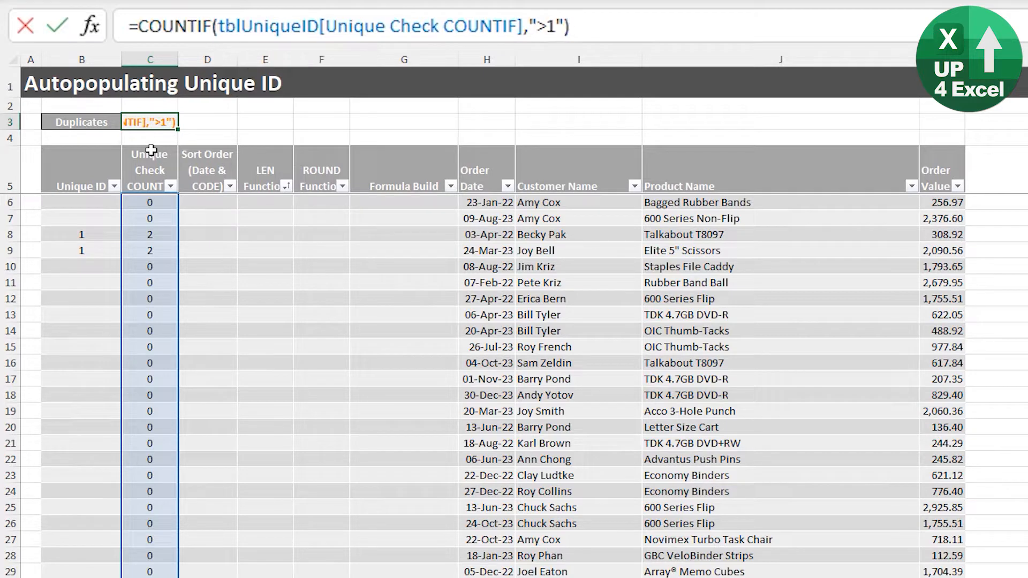
{"action": "key", "text": "Return"}
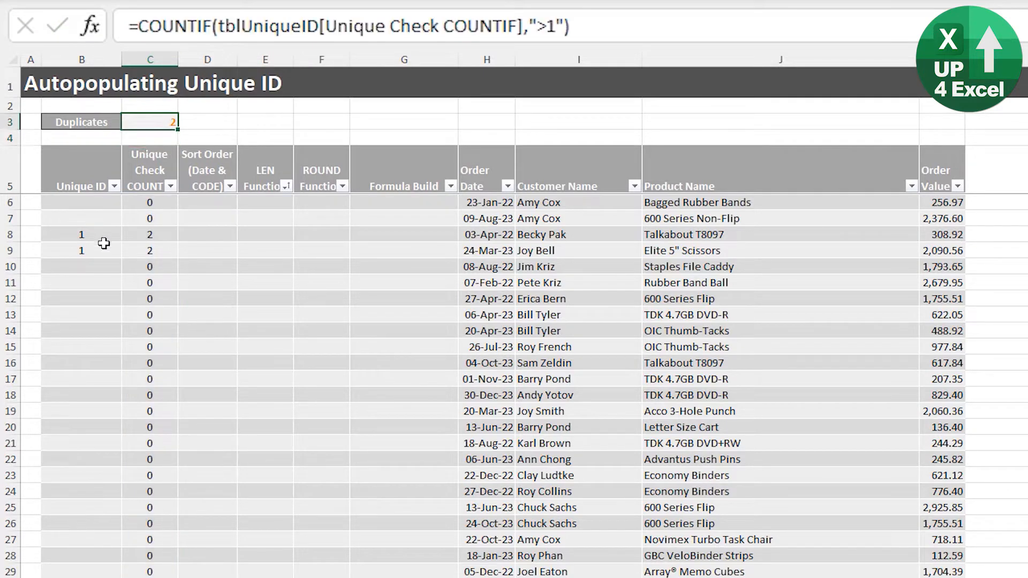
{"action": "left_click", "coordinate": [82, 234]}
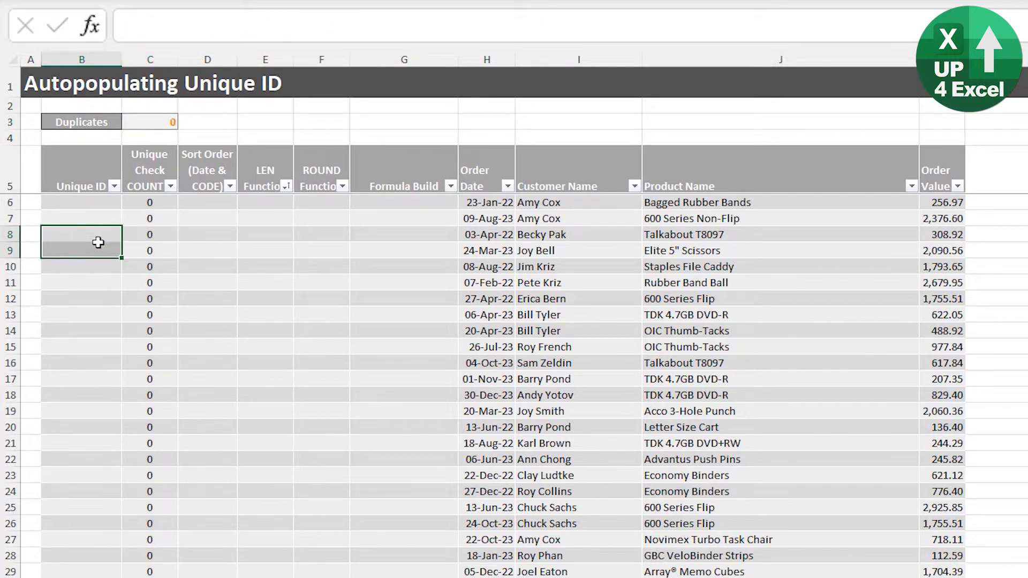
{"action": "left_click", "coordinate": [149, 234]}
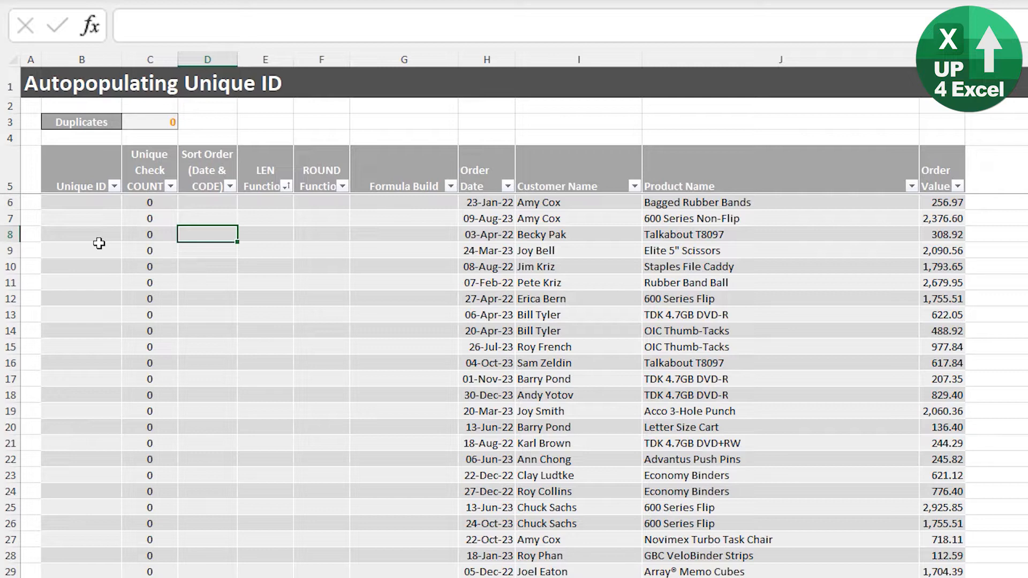
Set Sort Order to =[@[Order Date]] and Unique ID to copy Sort Order.
{"action": "left_click", "coordinate": [206, 219]}
{"action": "type", "text": "=[@[Formula Build]]"}
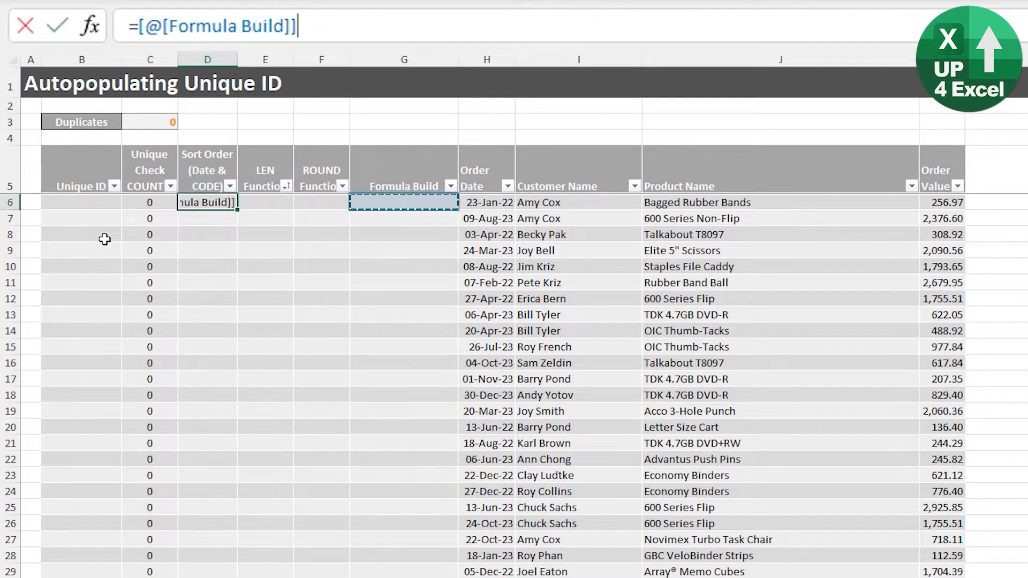
{"action": "left_click", "coordinate": [487, 202]}
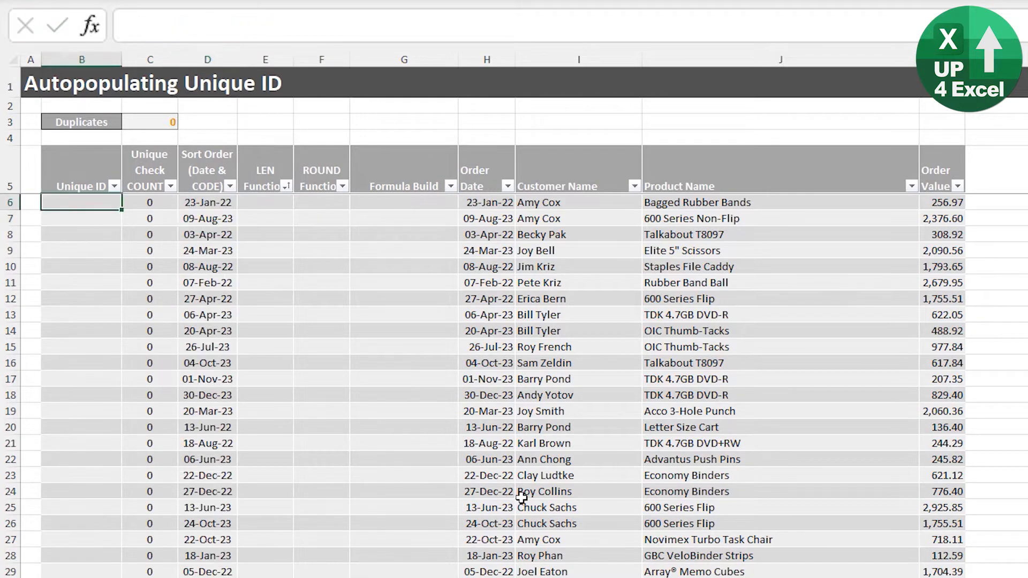
{"action": "type", "text": "=[@[Sort Order (Date & CODE"}
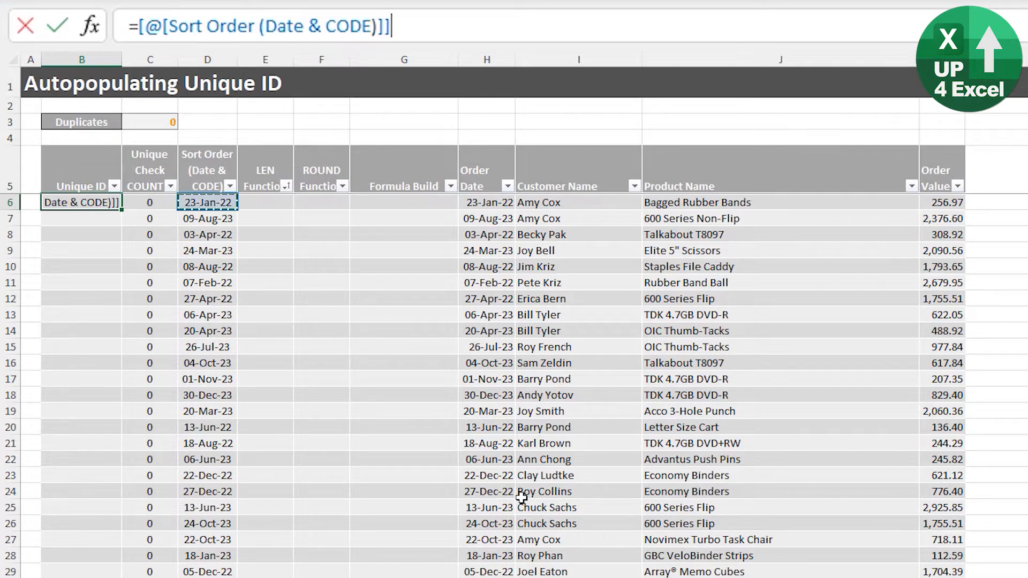
{"action": "key", "text": "Return"}
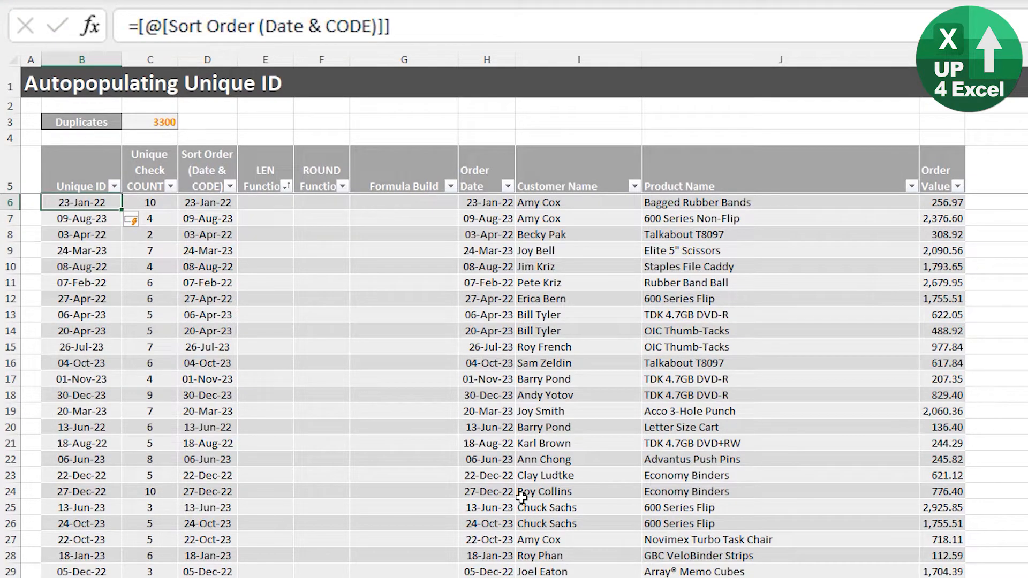
{"action": "left_click", "coordinate": [164, 122]}
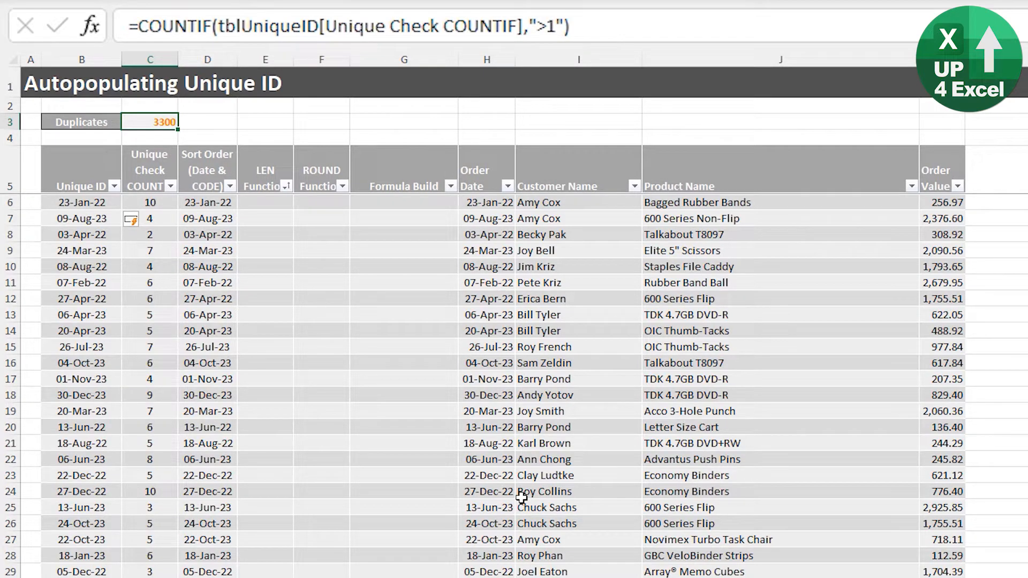
{"action": "left_click", "coordinate": [207, 202]}
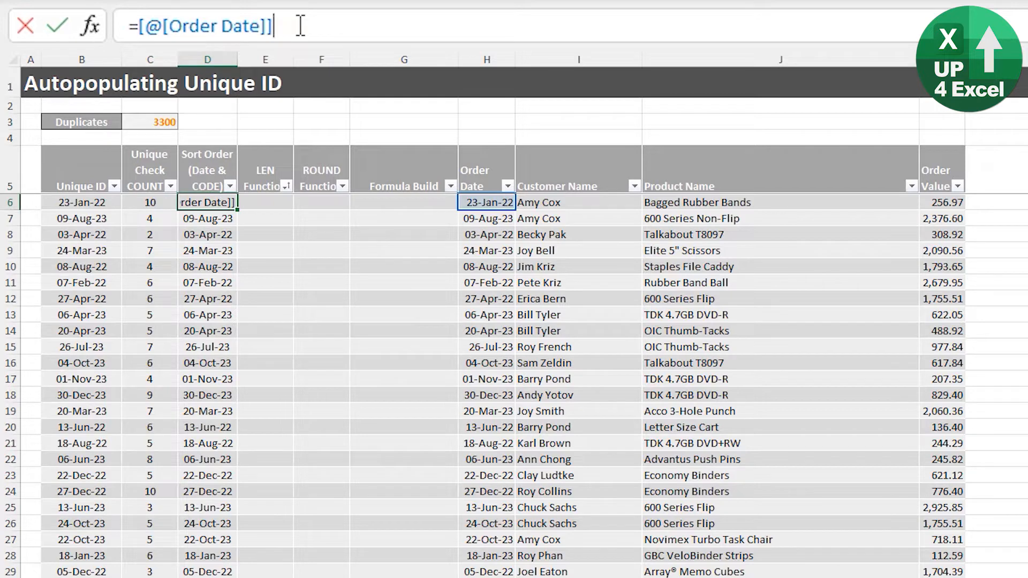
Append CODE([@[Customer Name]]) to the Sort Order date formula, dropping Duplicates to 844.
{"action": "type", "text": "&"}
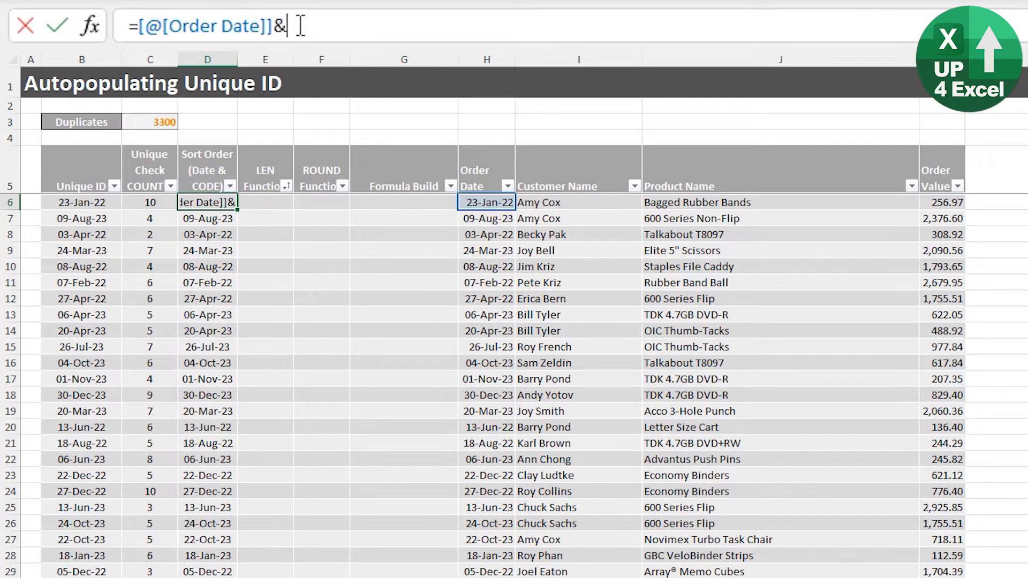
{"action": "type", "text": "code"}
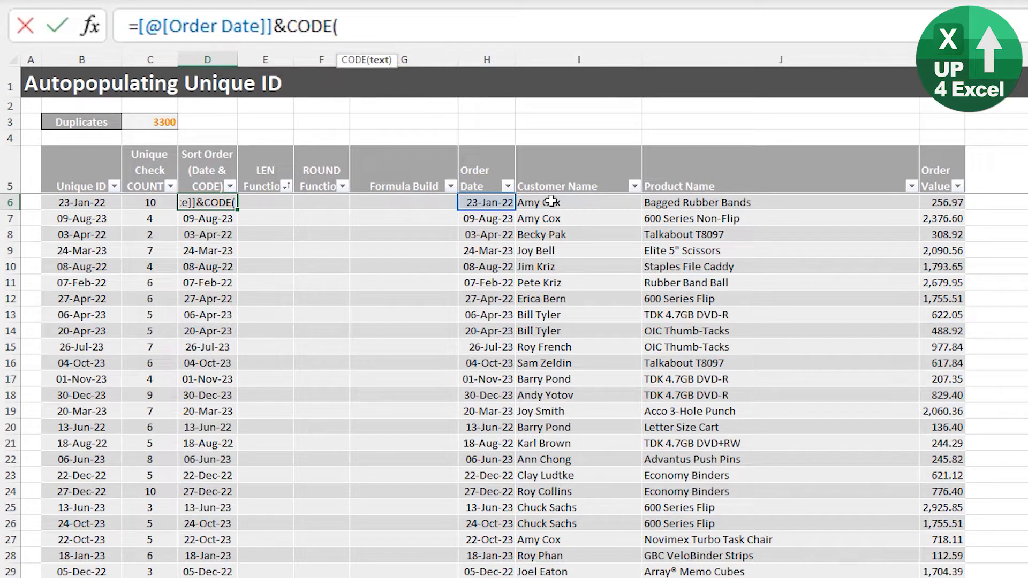
{"action": "left_click", "coordinate": [577, 202]}
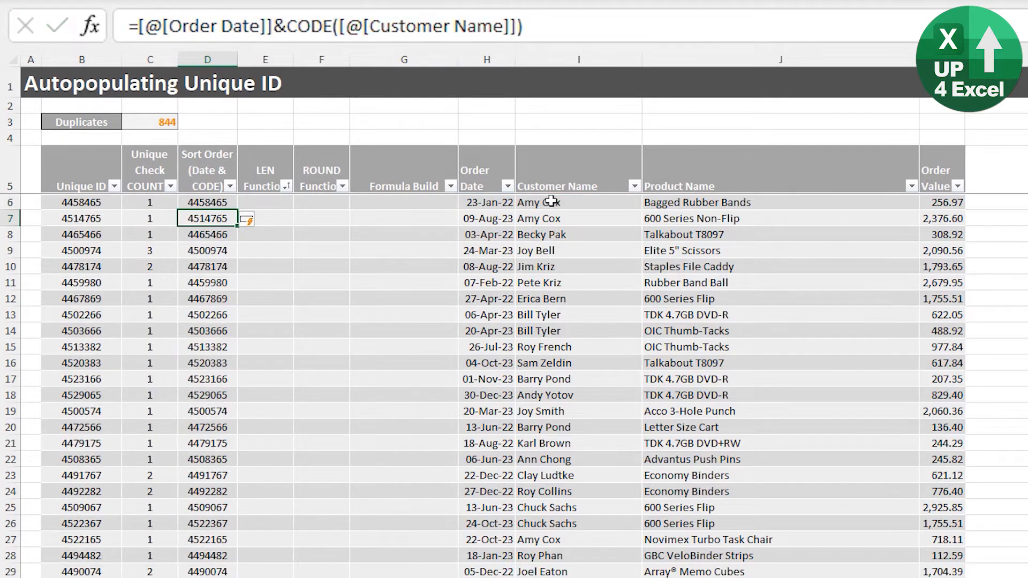
{"action": "left_click", "coordinate": [206, 202]}
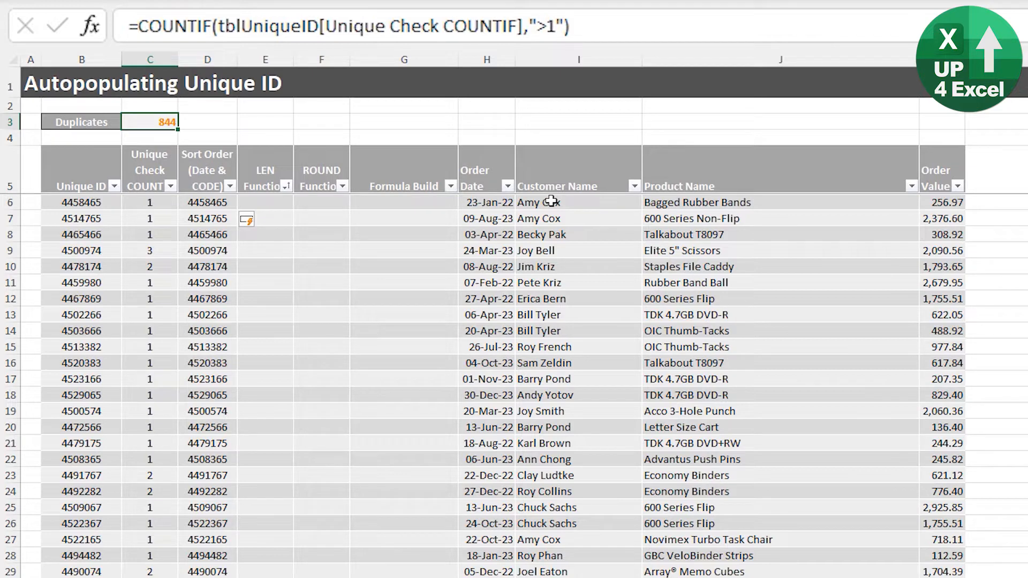
{"action": "left_click", "coordinate": [207, 201]}
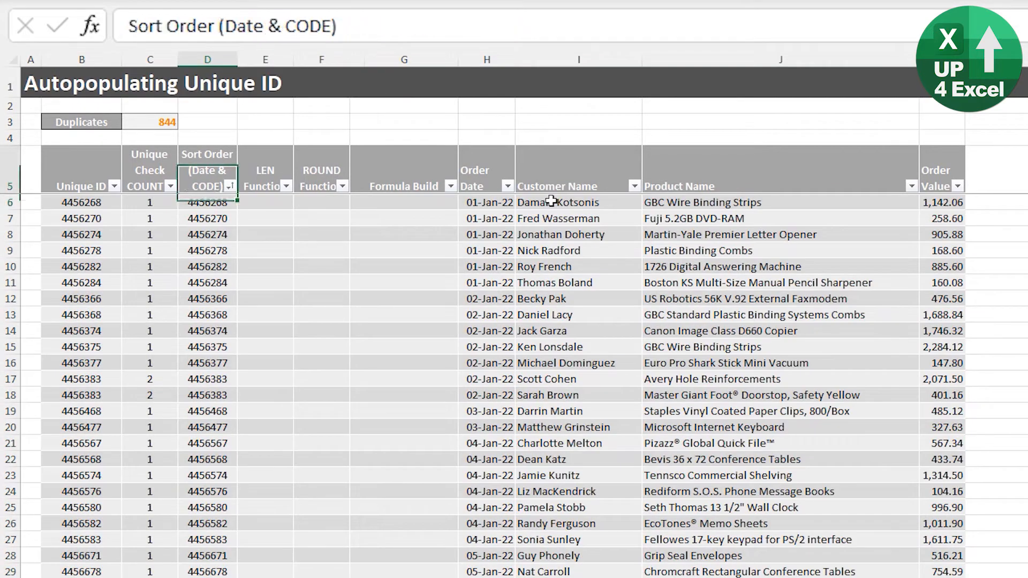
Sort ascending by Sort Order and inspect row 6's date, customer and formula.
{"action": "left_click", "coordinate": [487, 202]}
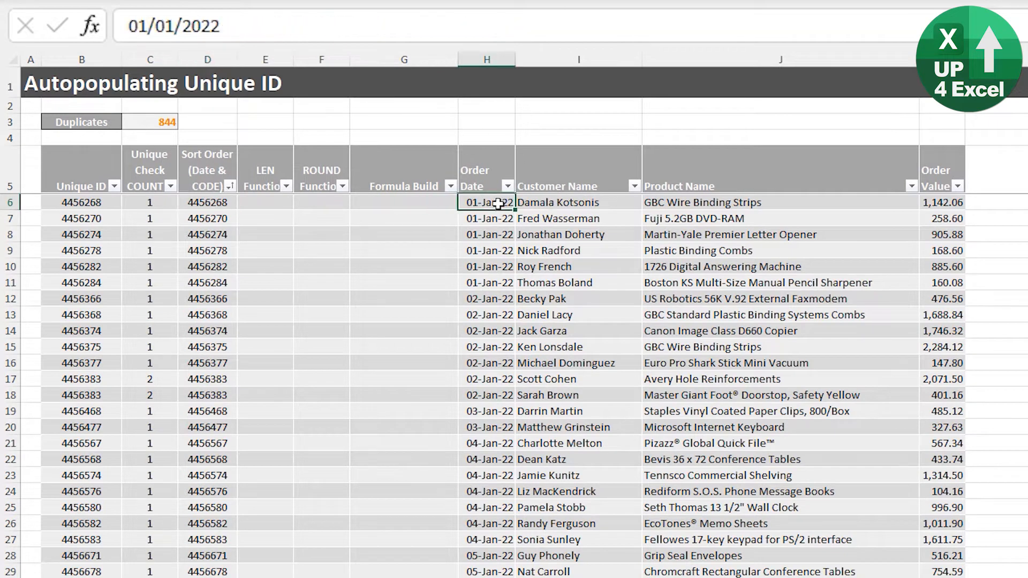
{"action": "mouse_move", "coordinate": [547, 199]}
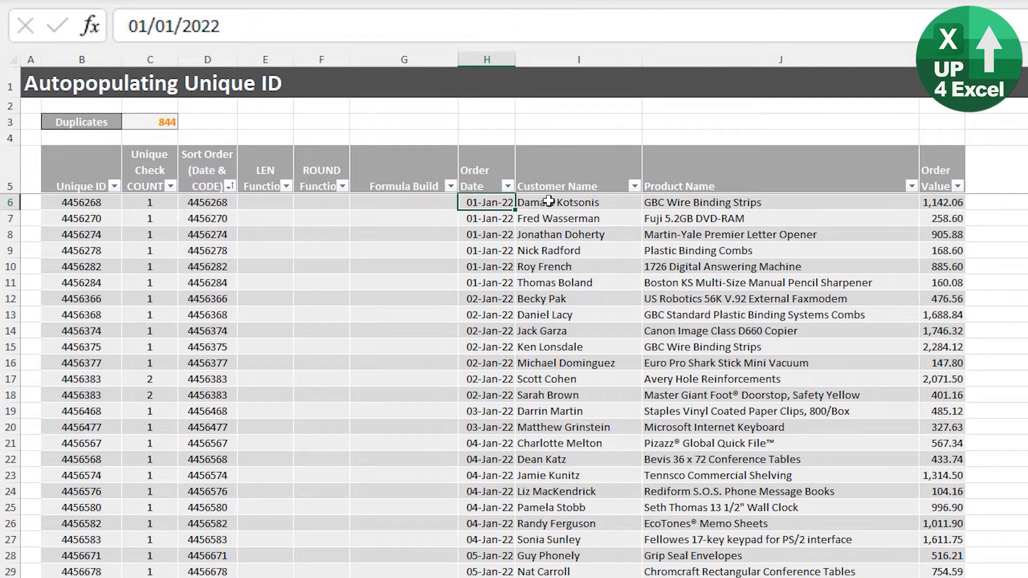
{"action": "left_click", "coordinate": [578, 202]}
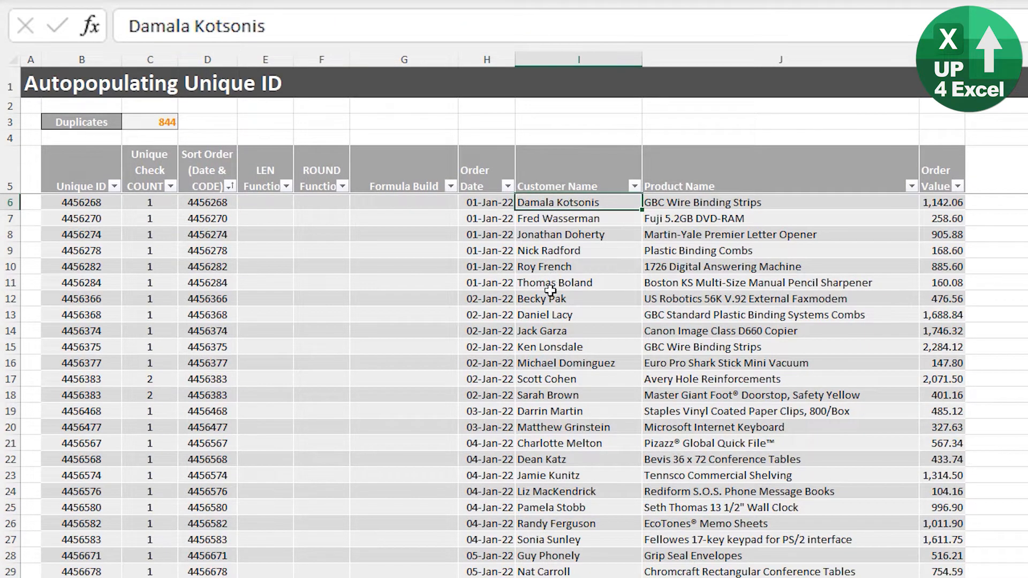
{"action": "left_click", "coordinate": [208, 202]}
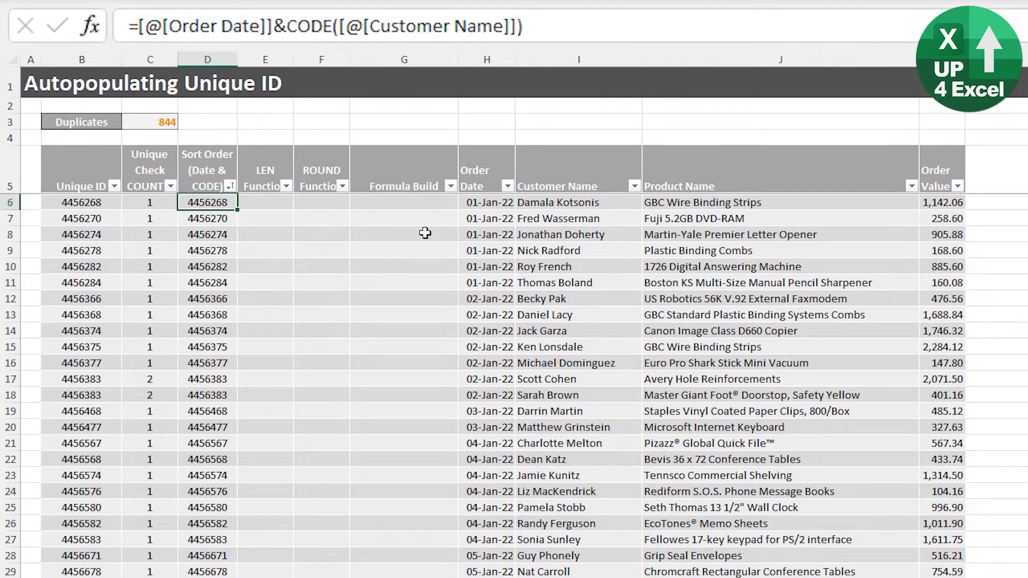
{"action": "key", "text": "ctrl+z"}
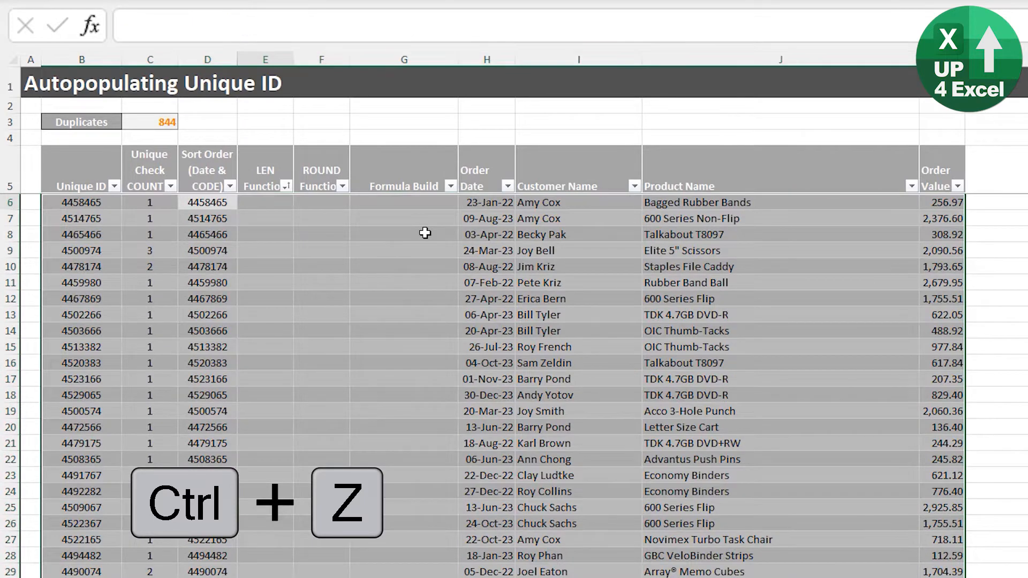
{"action": "key", "text": "ctrl+z"}
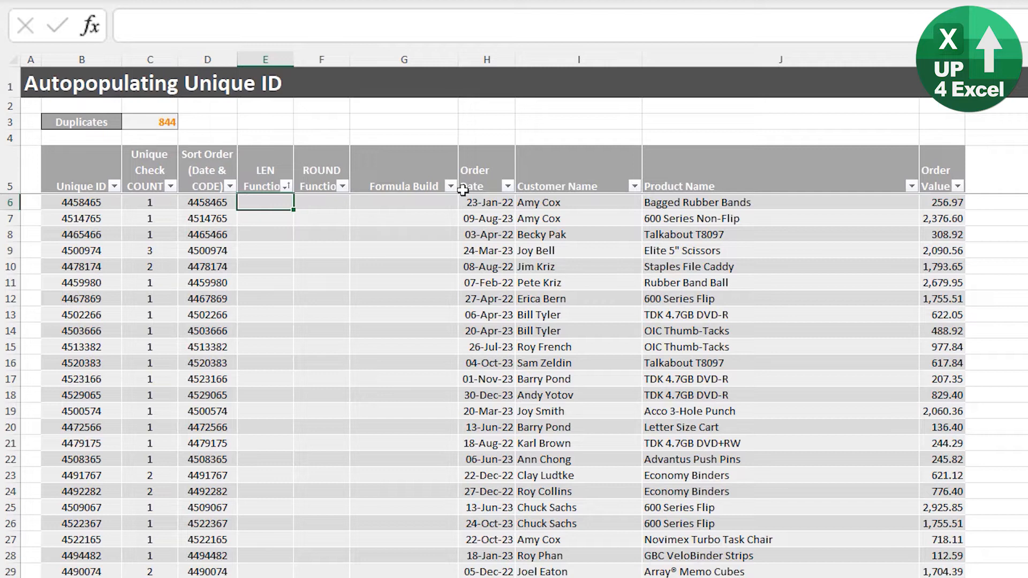
Enter =LEN([@[Customer Name]]) in the first LEN Function cell.
{"action": "type", "text": "=le"}
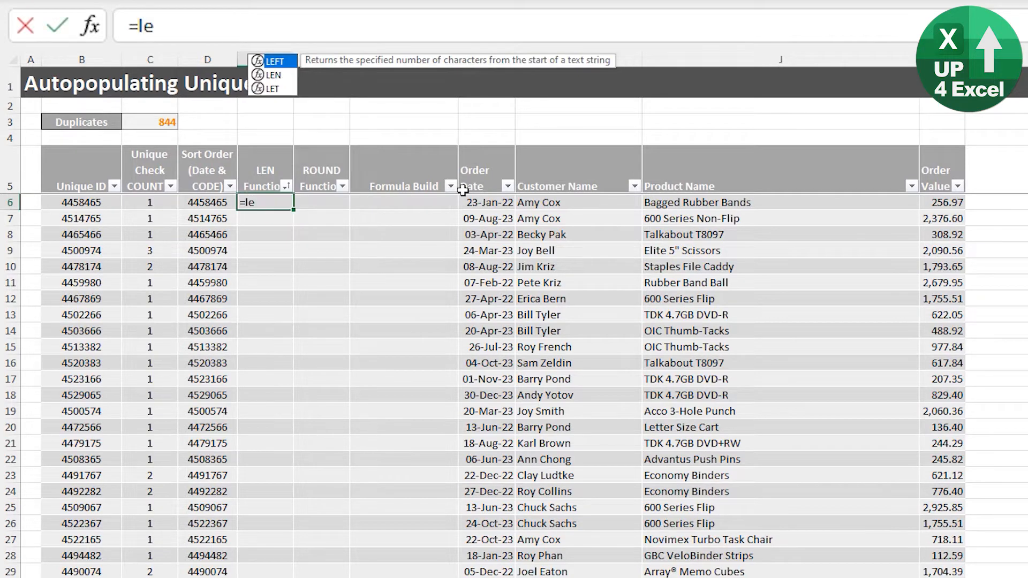
{"action": "left_click", "coordinate": [487, 202]}
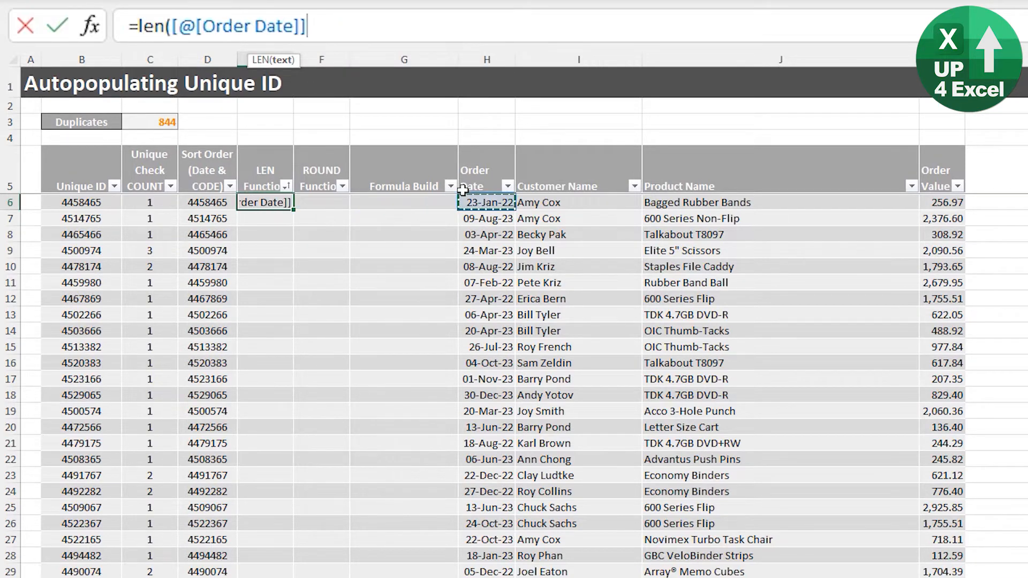
{"action": "left_click", "coordinate": [578, 202]}
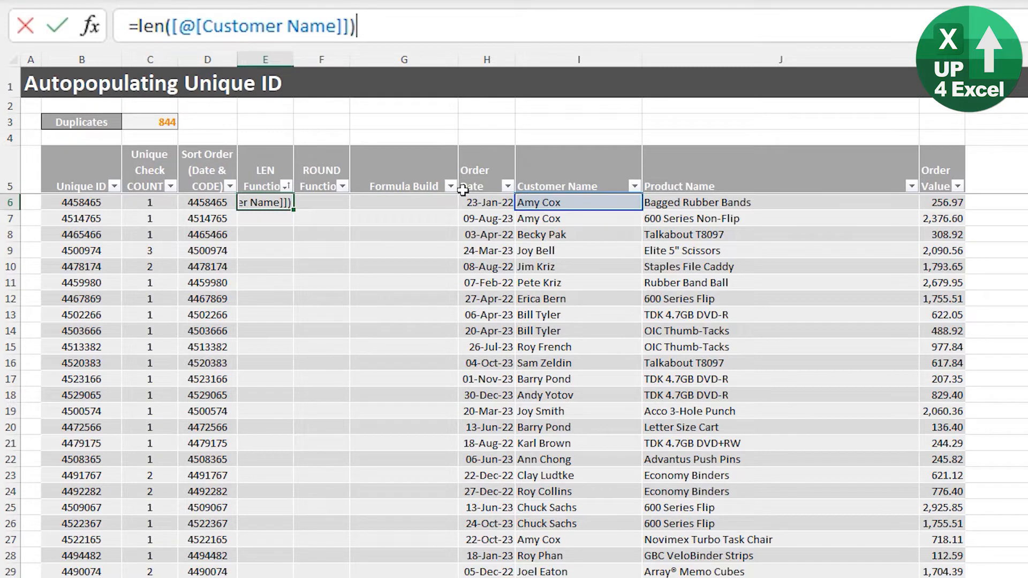
{"action": "key", "text": "Return"}
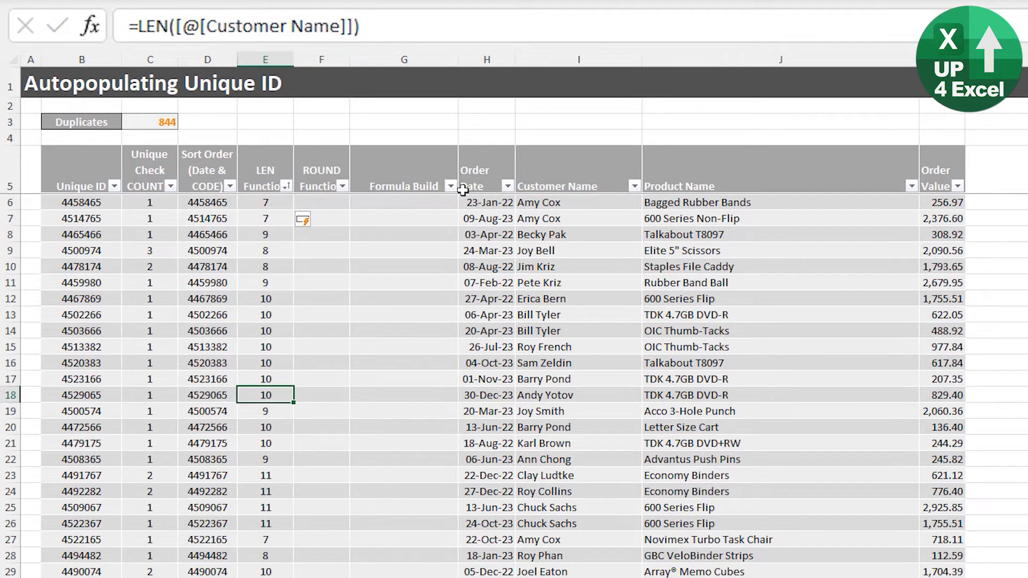
{"action": "left_click", "coordinate": [265, 315]}
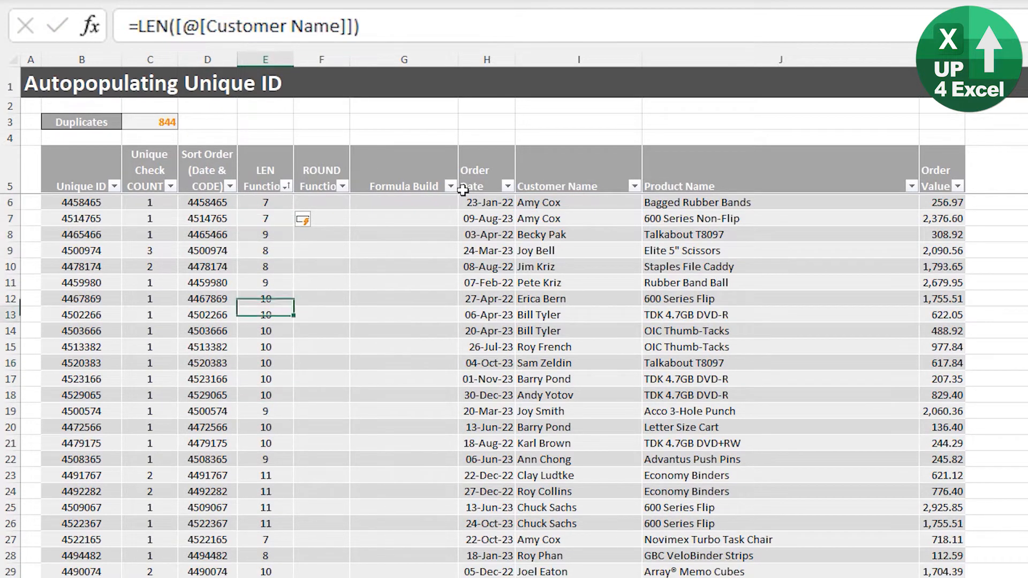
Multiply it by LEN([@[Product Name]]), giving values like 133 and 150.
{"action": "key", "text": "ctrl+shift+up"}
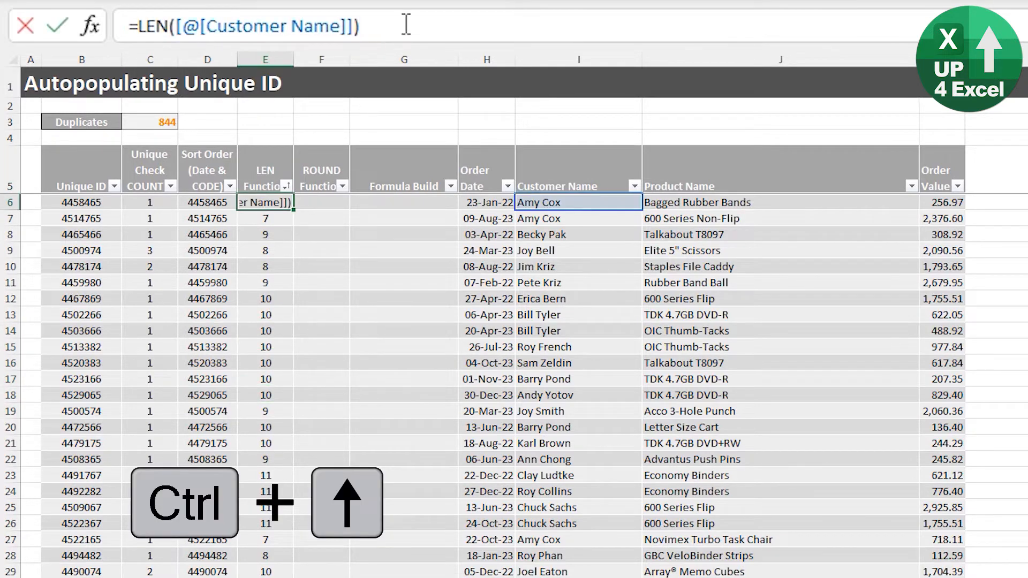
{"action": "type", "text": "*len"}
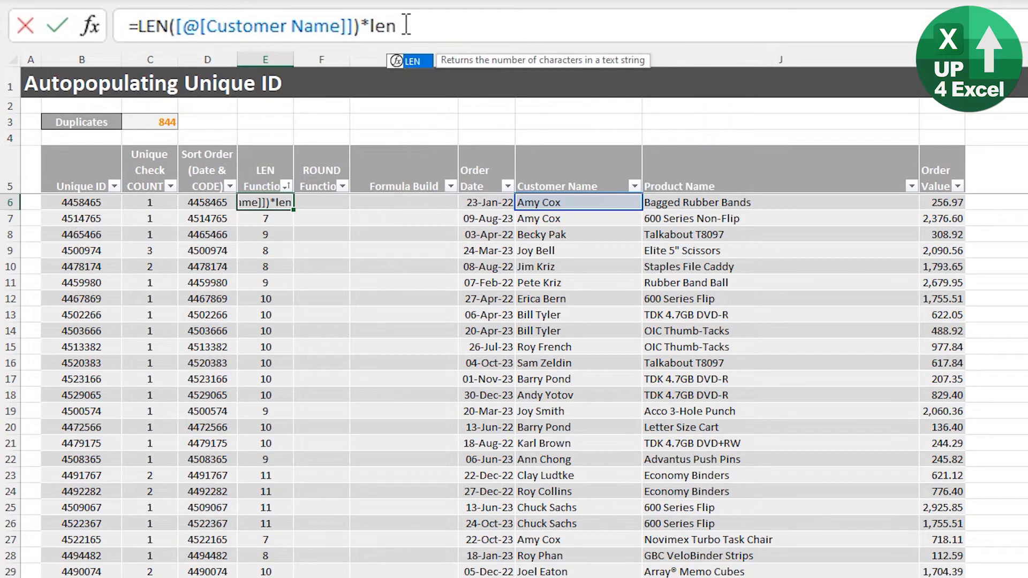
{"action": "left_click", "coordinate": [721, 202]}
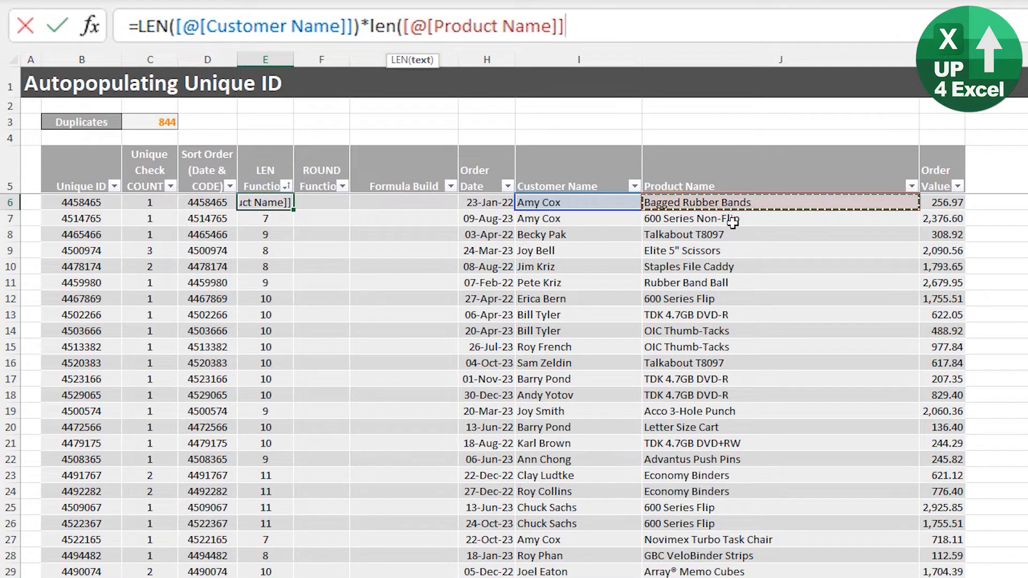
{"action": "key", "text": "Return"}
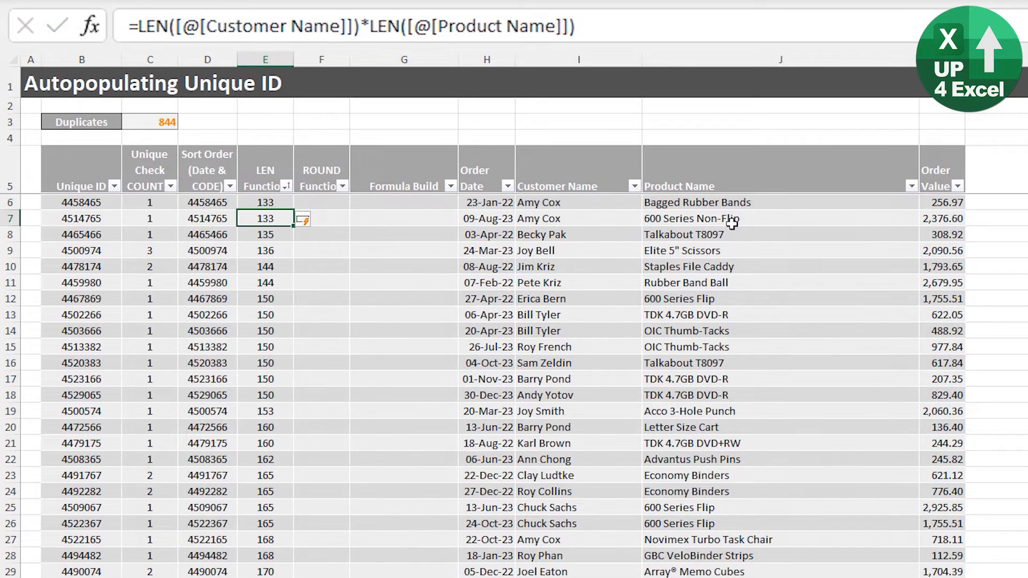
{"action": "scroll", "scroll_direction": "down", "scroll_amount": 3}
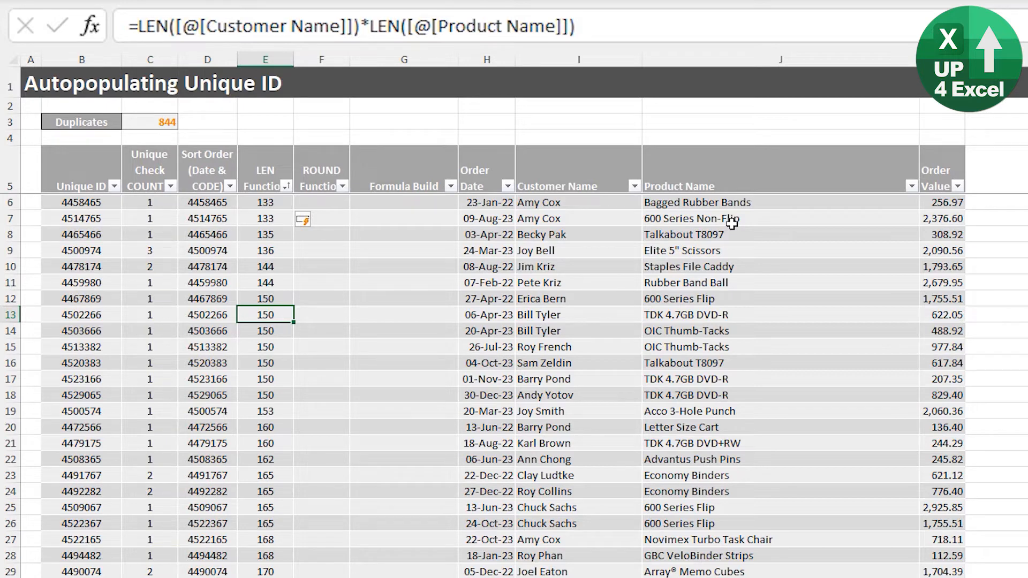
{"action": "mouse_move", "coordinate": [952, 288]}
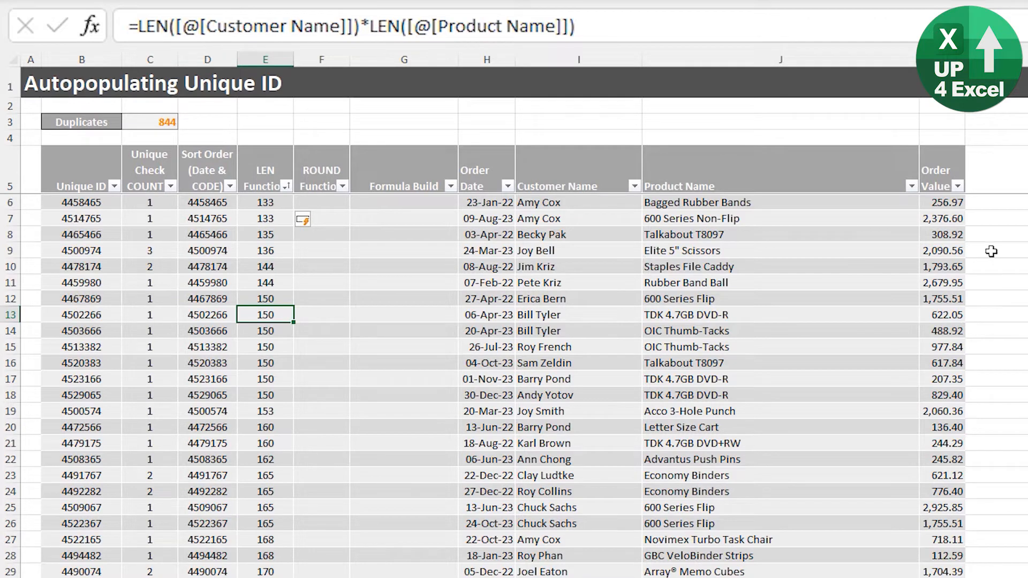
Round order values with ROUND(...,0), multiply LEN by ROUND in Formula Build, and open 33 Fantastic Functions.
{"action": "left_click", "coordinate": [321, 202]}
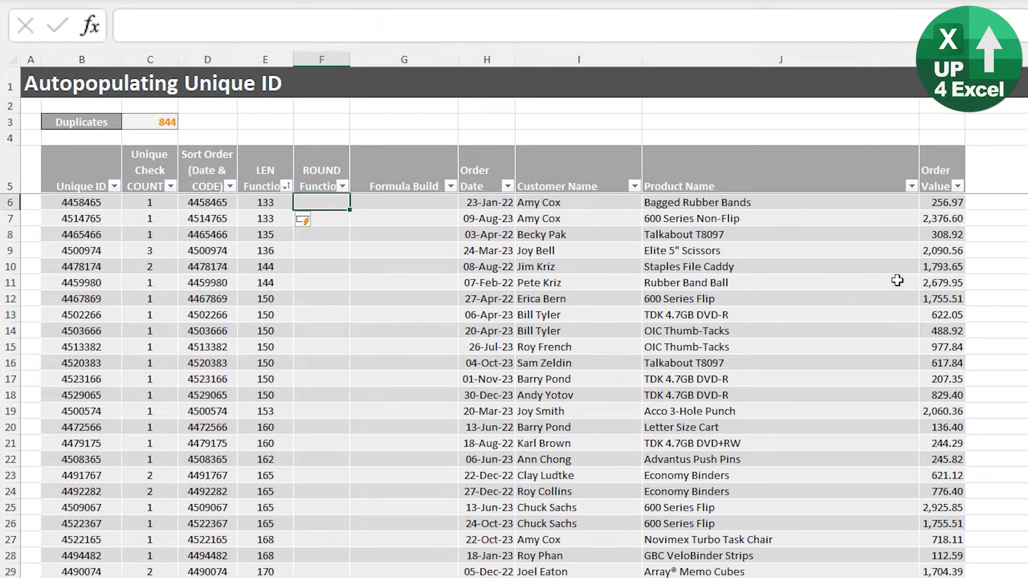
{"action": "mouse_move", "coordinate": [964, 252]}
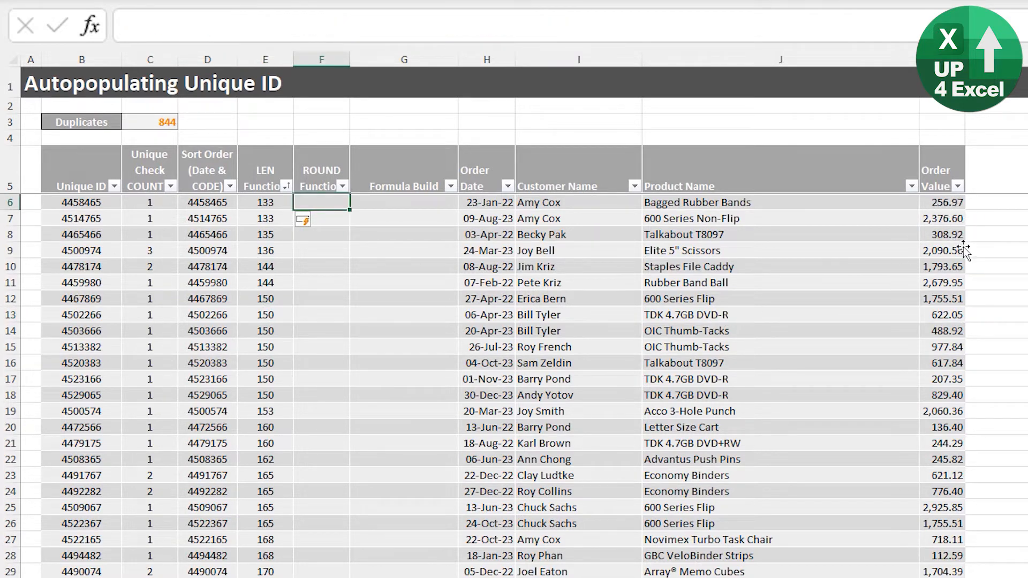
{"action": "mouse_move", "coordinate": [909, 279]}
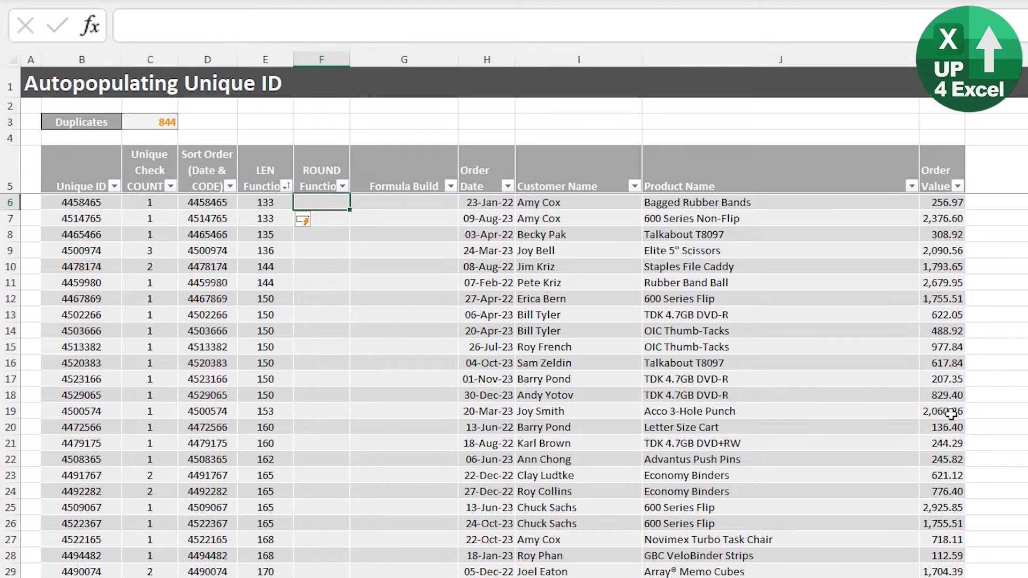
{"action": "type", "text": "="}
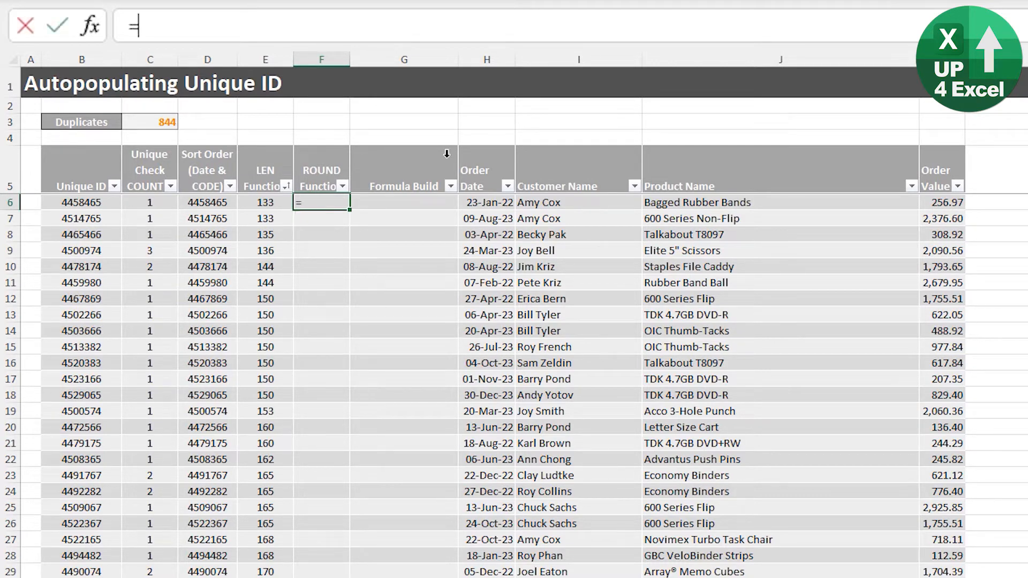
{"action": "type", "text": "ROUND("}
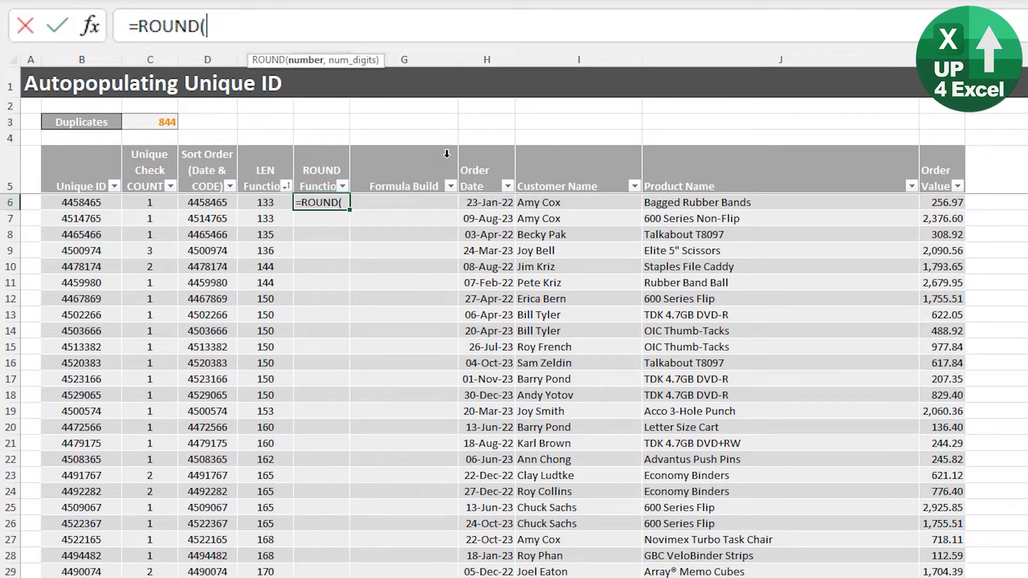
{"action": "left_click", "coordinate": [942, 201]}
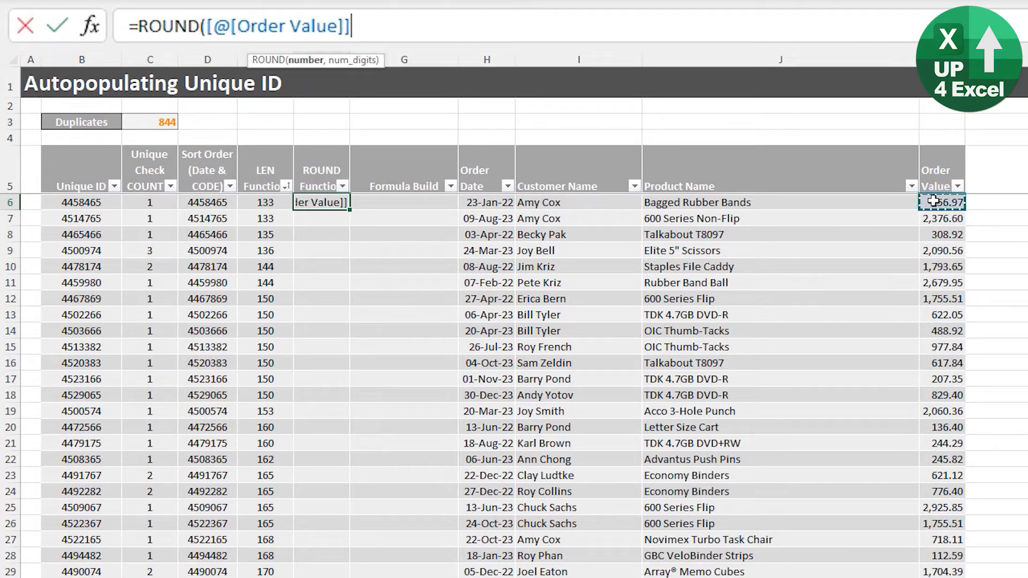
{"action": "type", "text": ",0)"}
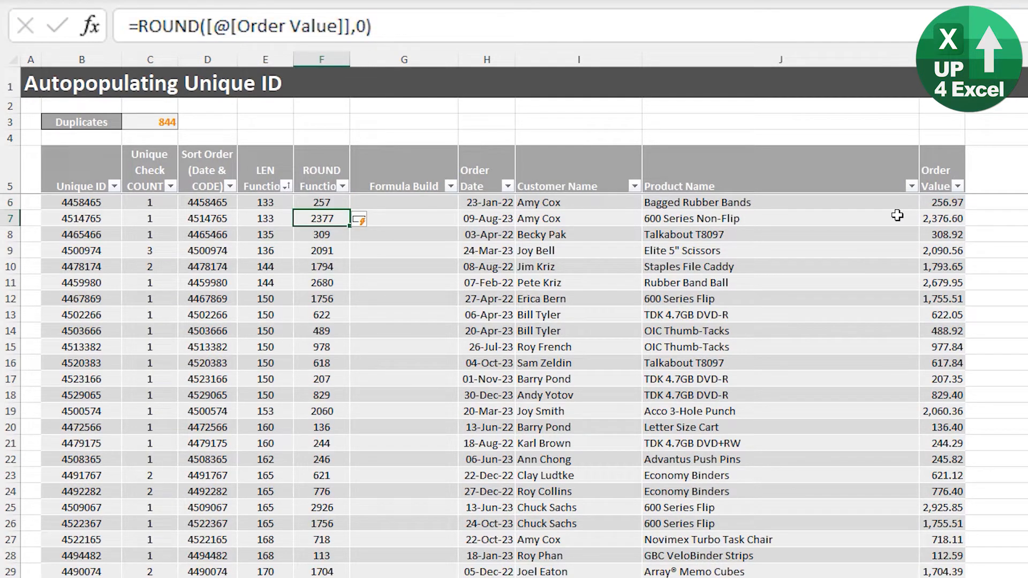
{"action": "left_click", "coordinate": [403, 202]}
{"action": "type", "text": "=[@[LEN Function]]*[@[ROUND Function]]"}
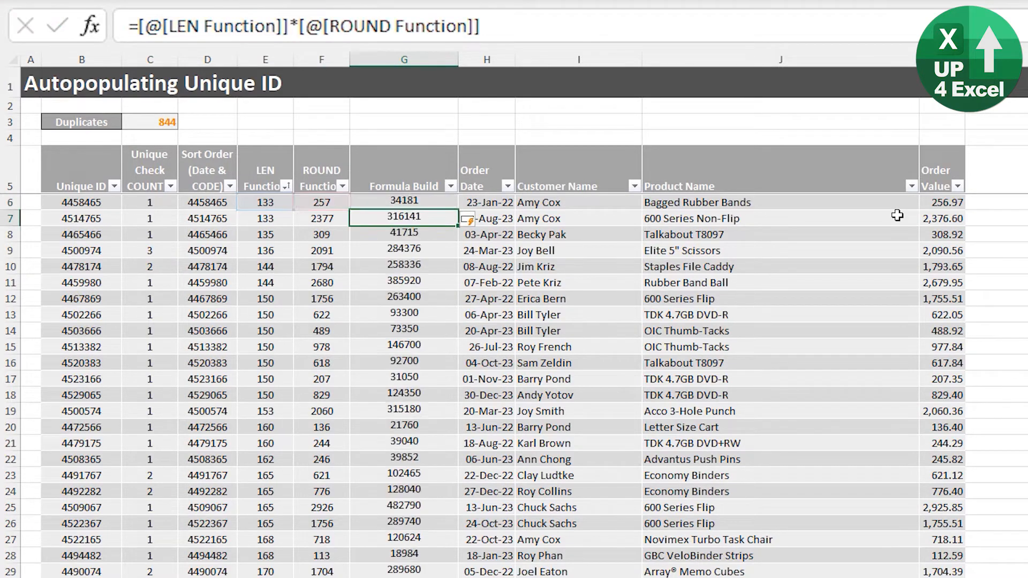
{"action": "left_click", "coordinate": [403, 202]}
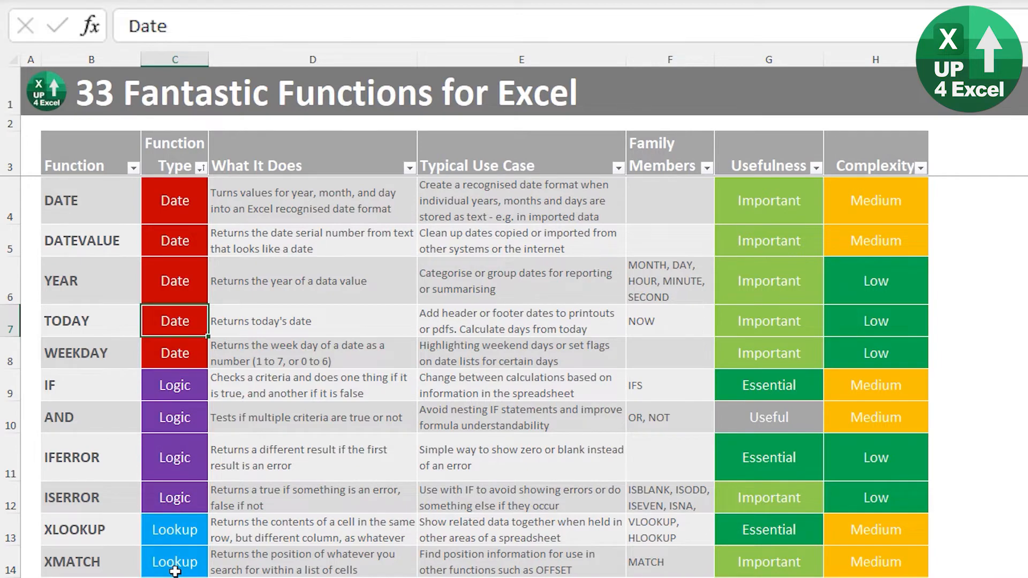
Scroll through the 33 Fantastic Functions and All Excel Functions reference lists.
{"action": "scroll", "scroll_direction": "down", "scroll_amount": 3}
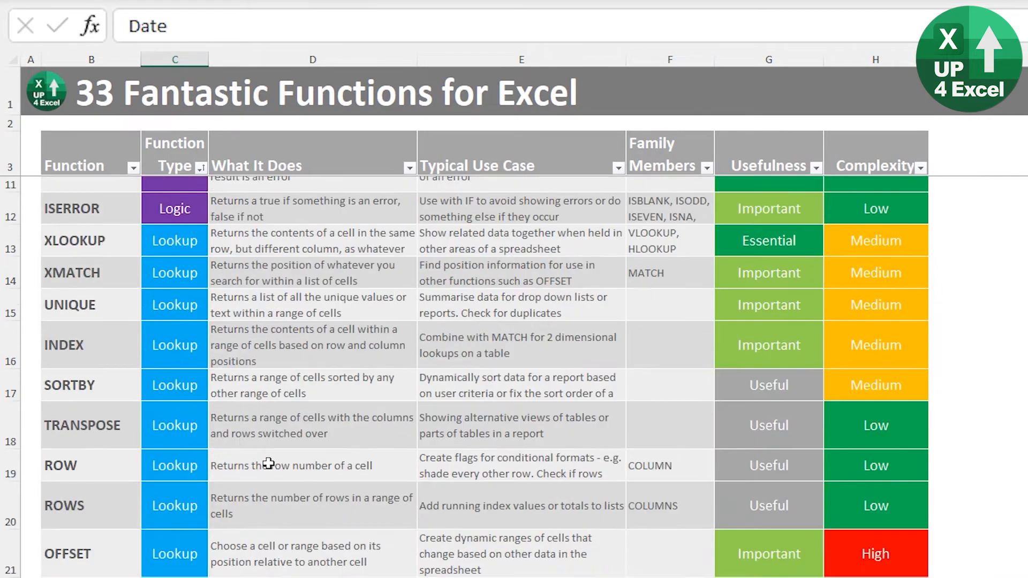
{"action": "scroll", "scroll_direction": "down", "scroll_amount": 3}
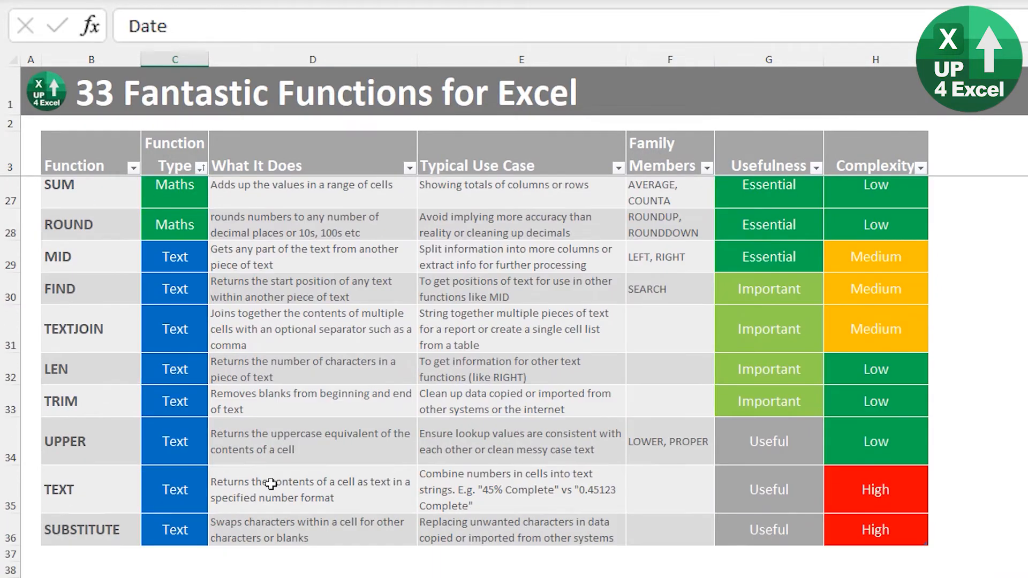
{"action": "scroll", "scroll_direction": "up", "scroll_amount": 3}
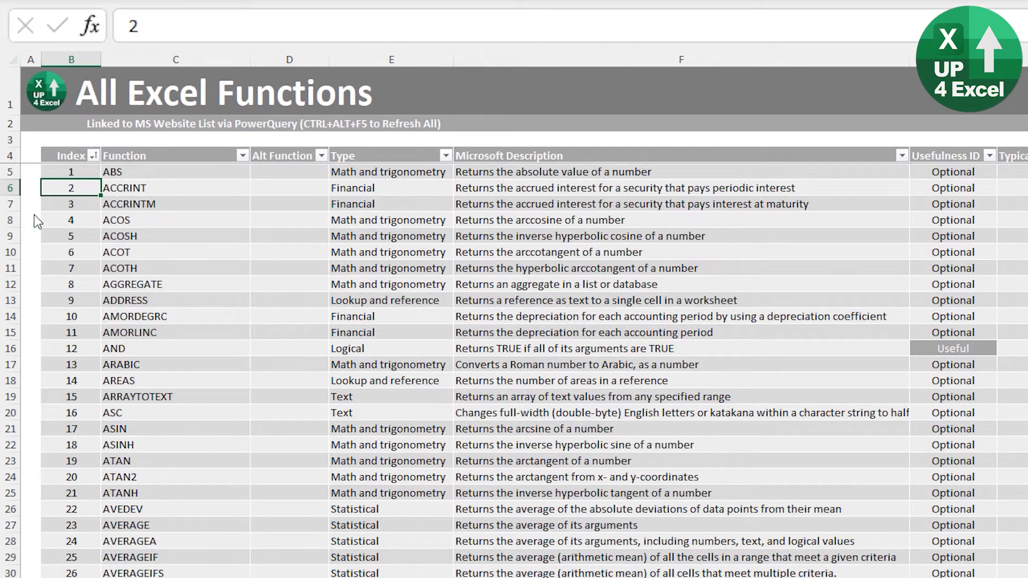
{"action": "scroll", "scroll_direction": "down", "scroll_amount": 3}
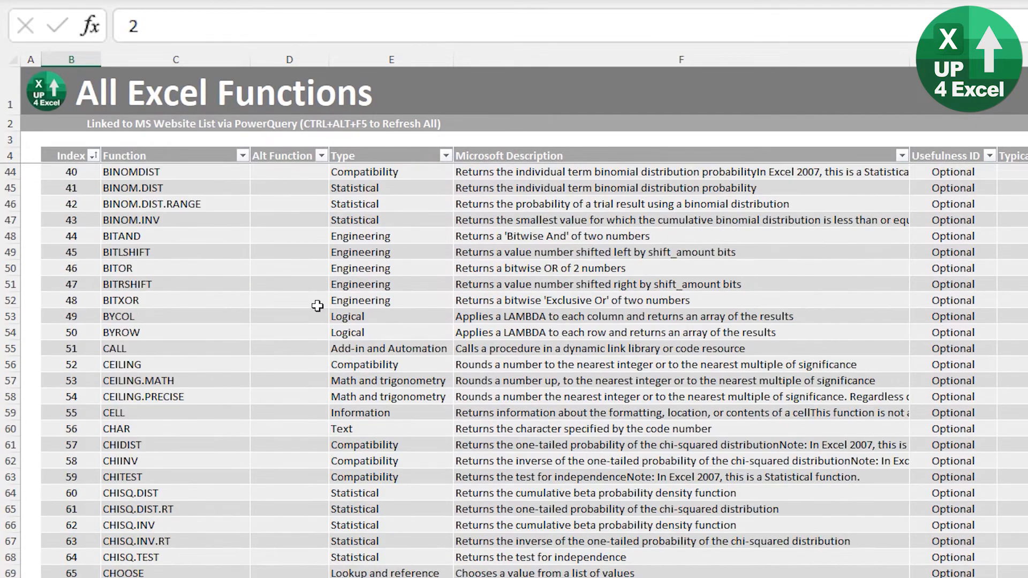
{"action": "scroll", "scroll_direction": "down", "scroll_amount": 3}
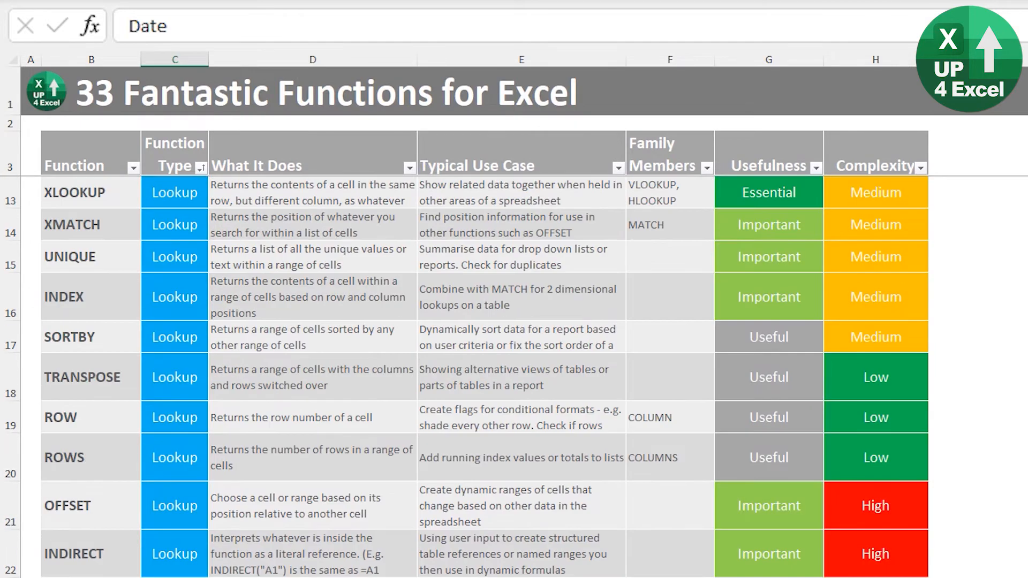
{"action": "scroll", "scroll_direction": "up", "scroll_amount": 3}
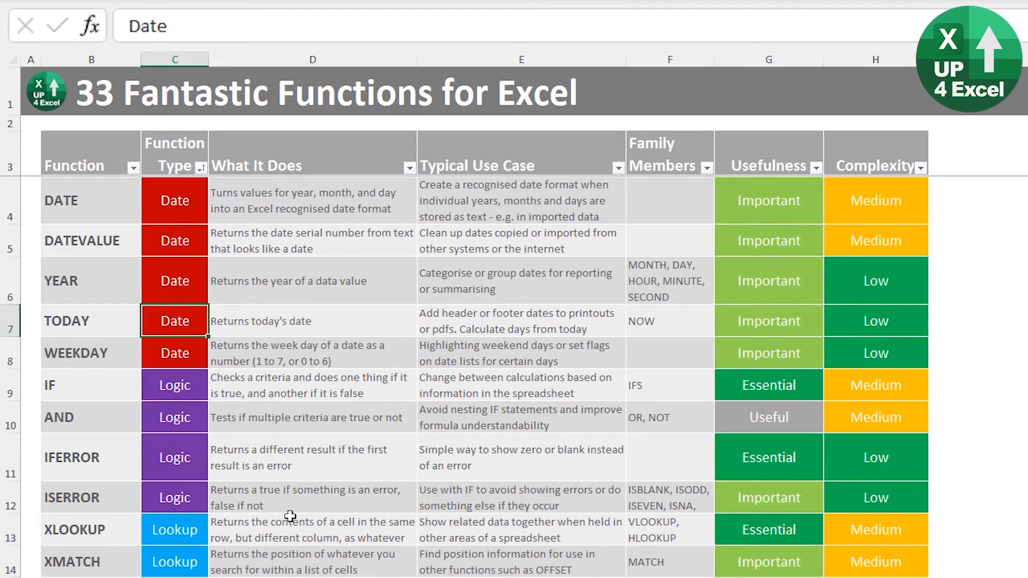
{"action": "mouse_move", "coordinate": [313, 523]}
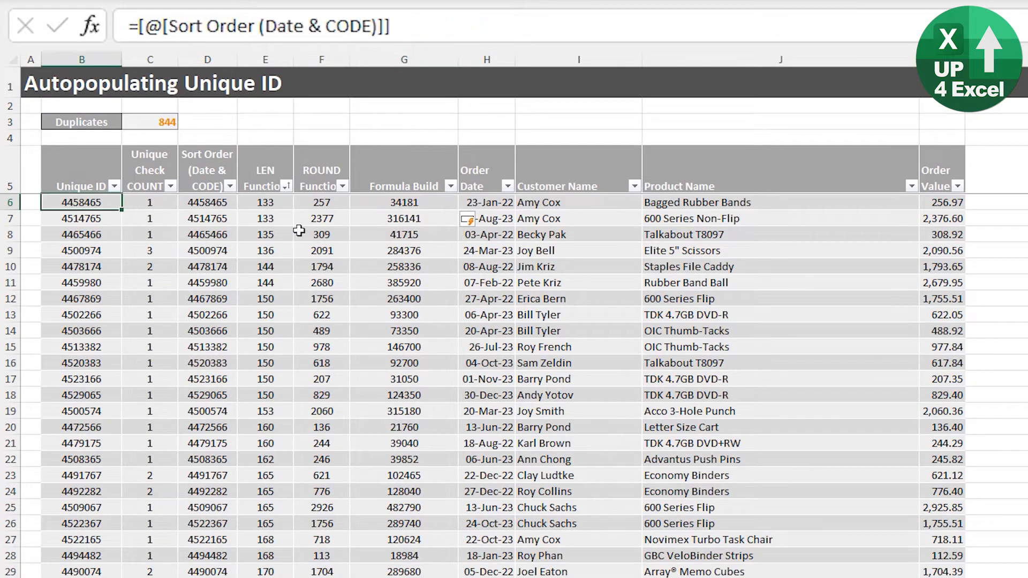
Append &[@[Formula Build]] to the Unique ID formula, bringing Duplicates to 0.
{"action": "type", "text": "&[@[Formula Build"}
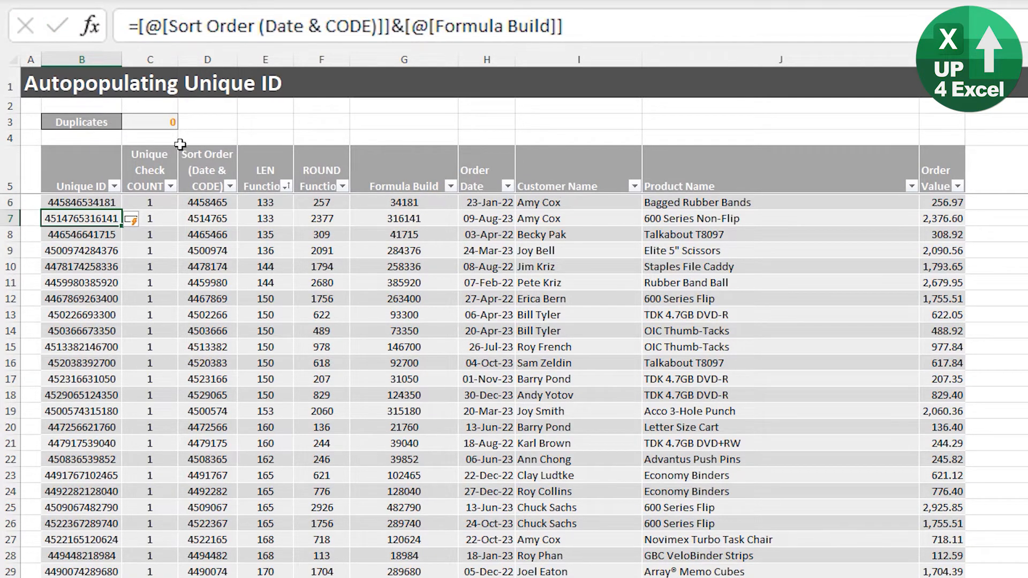
{"action": "left_click", "coordinate": [150, 121]}
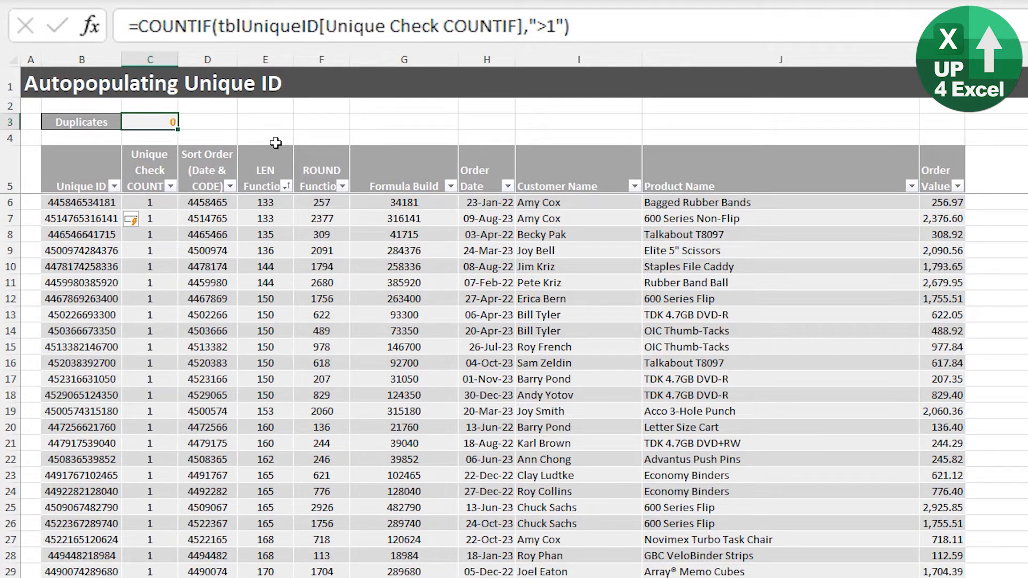
{"action": "left_click", "coordinate": [81, 202]}
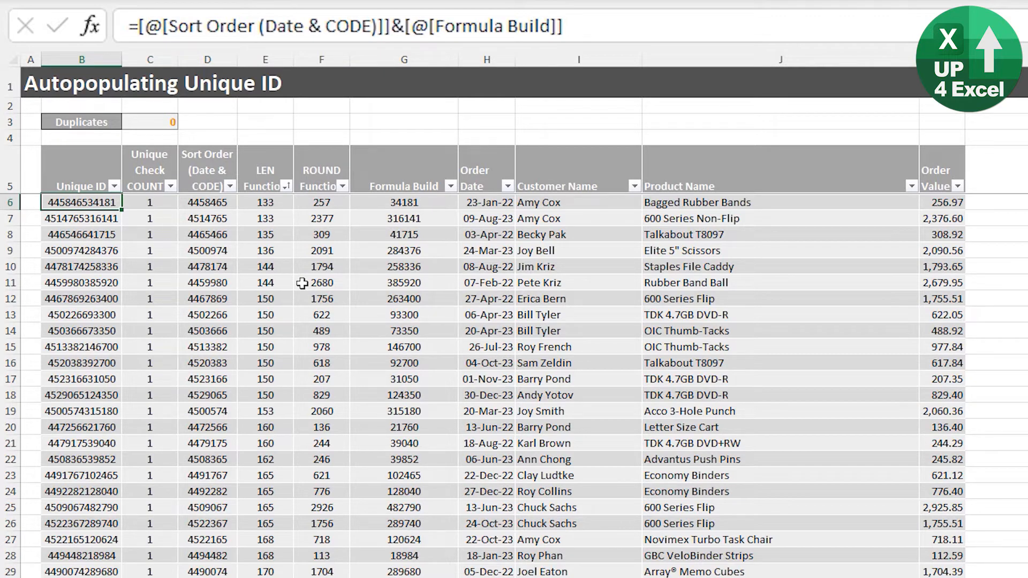
{"action": "left_click", "coordinate": [103, 186]}
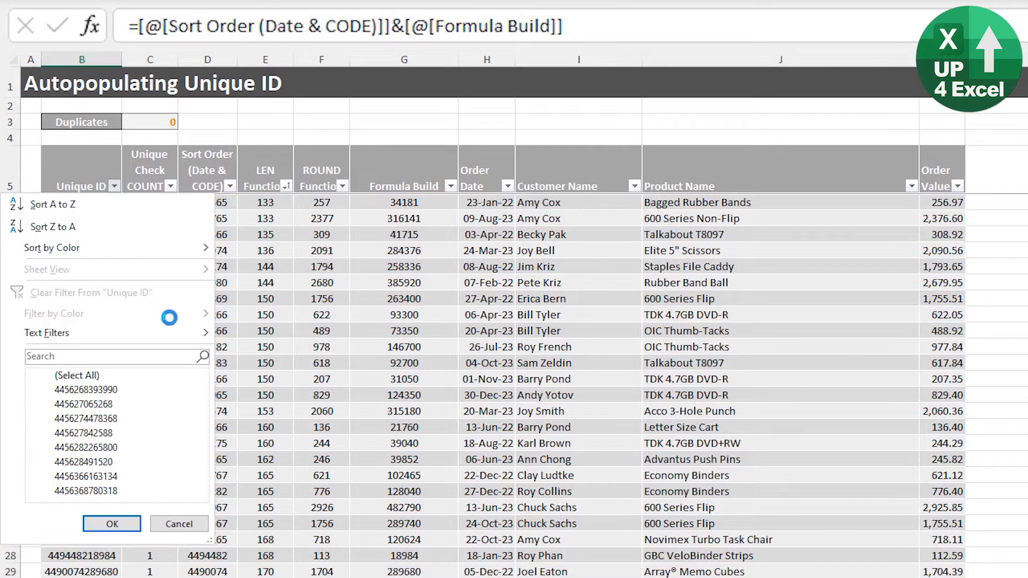
{"action": "scroll", "scroll_direction": "down", "scroll_amount": 3}
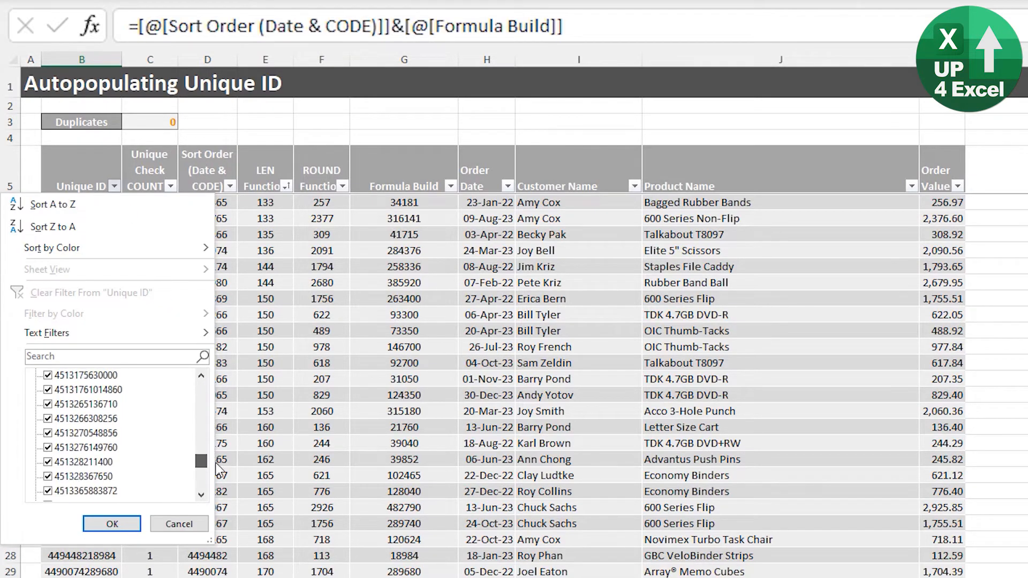
{"action": "scroll", "scroll_direction": "down", "scroll_amount": 3}
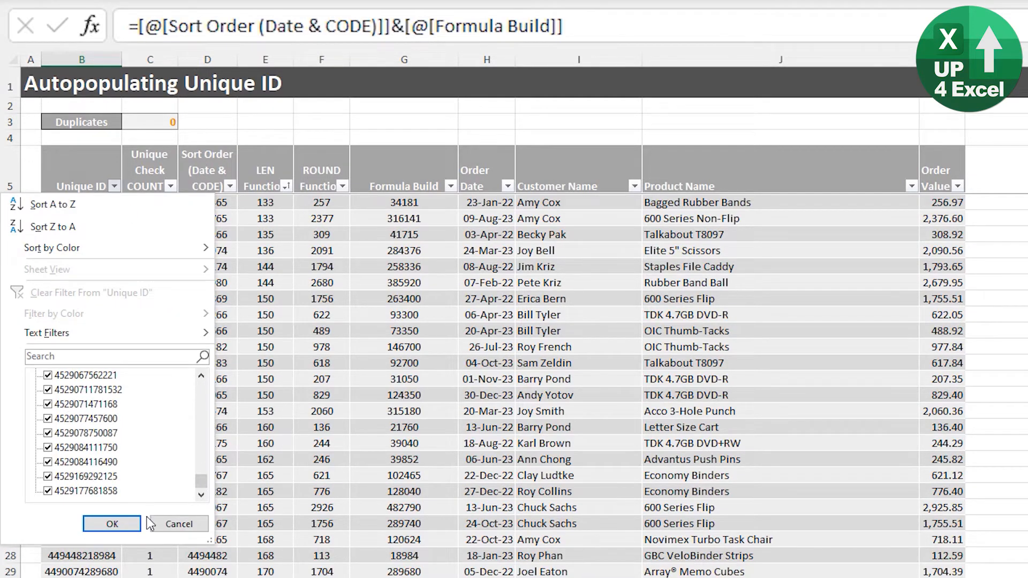
{"action": "left_click", "coordinate": [112, 523]}
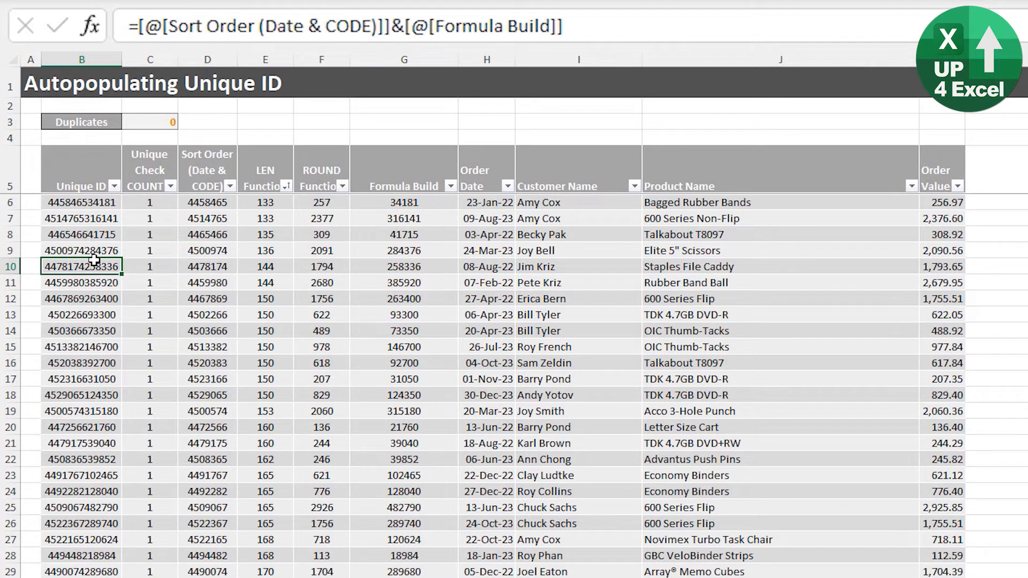
{"action": "left_click", "coordinate": [81, 202]}
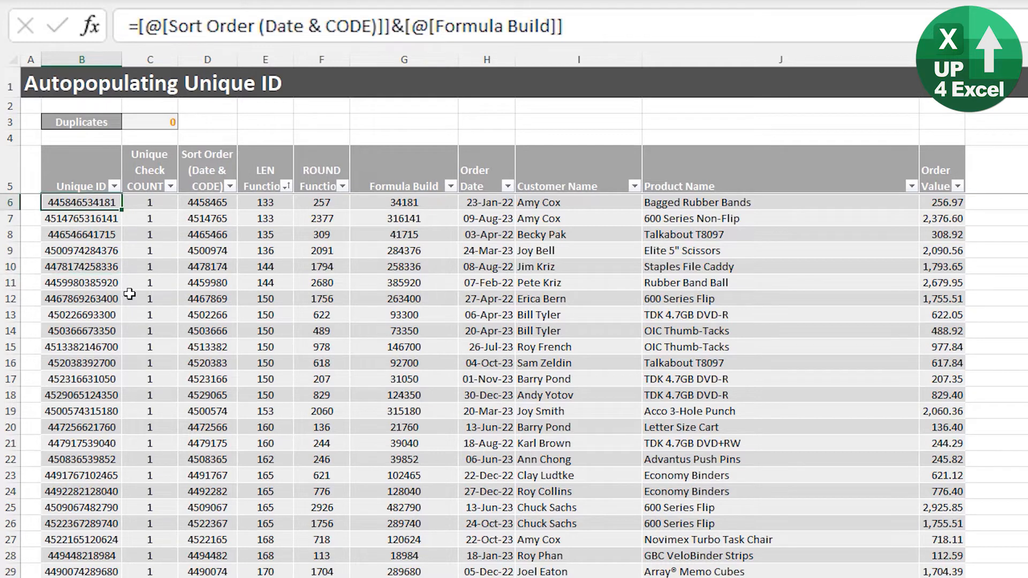
{"action": "mouse_move", "coordinate": [126, 436]}
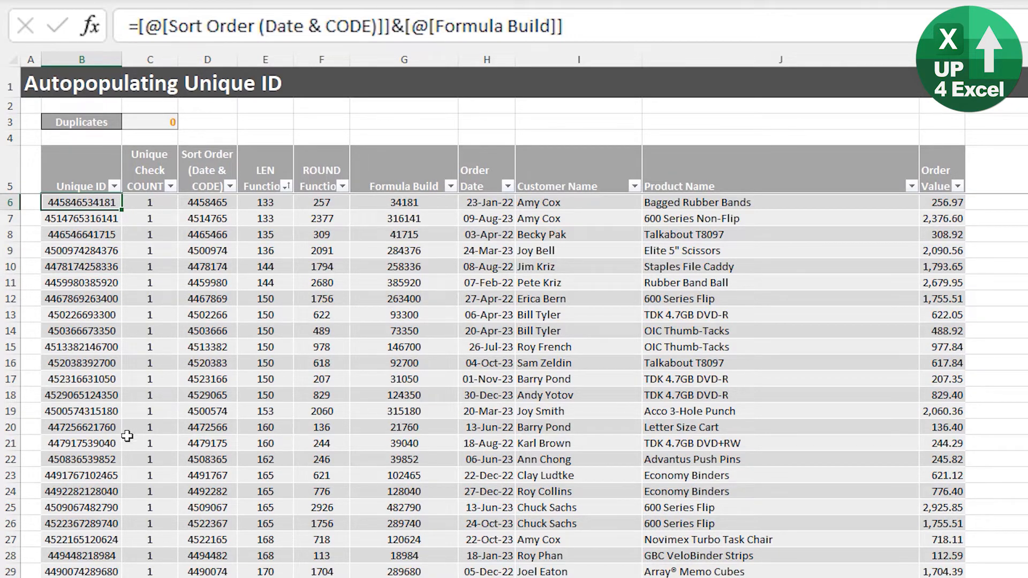
{"action": "mouse_move", "coordinate": [58, 251]}
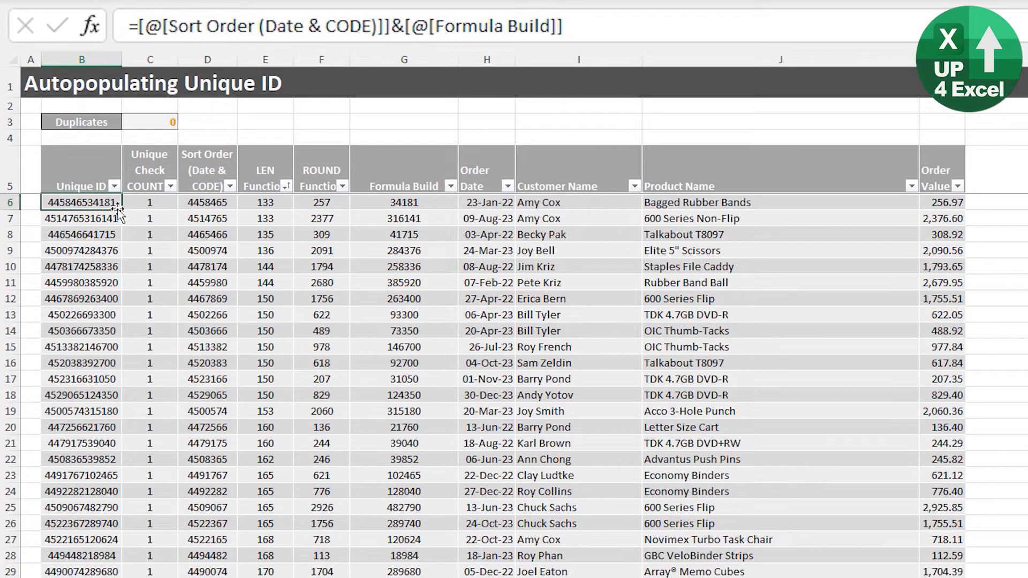
{"action": "mouse_move", "coordinate": [223, 254]}
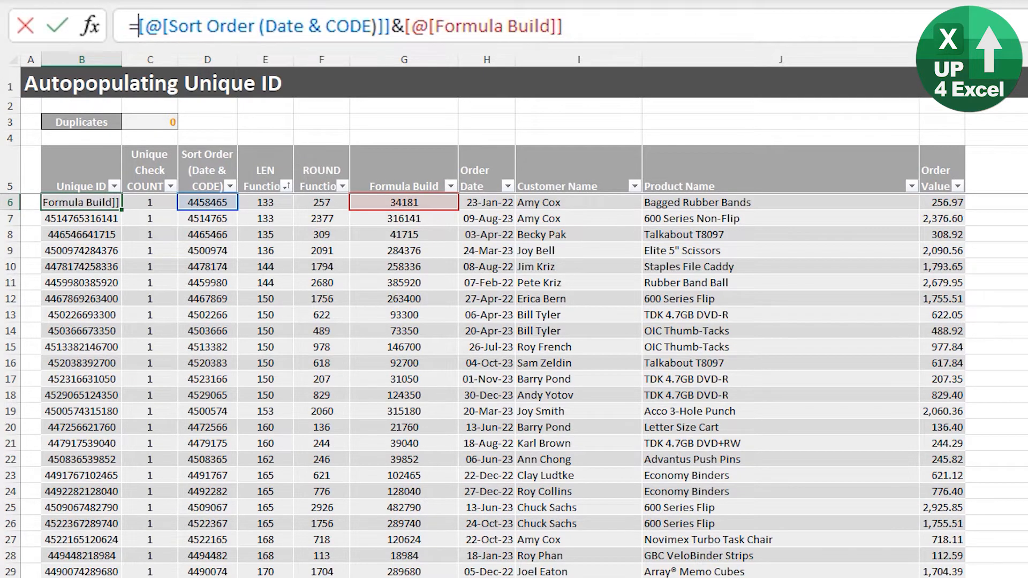
Wrap the Unique ID join in MID(...,2,6) to keep six characters from position 2.
{"action": "type", "text": "mid"}
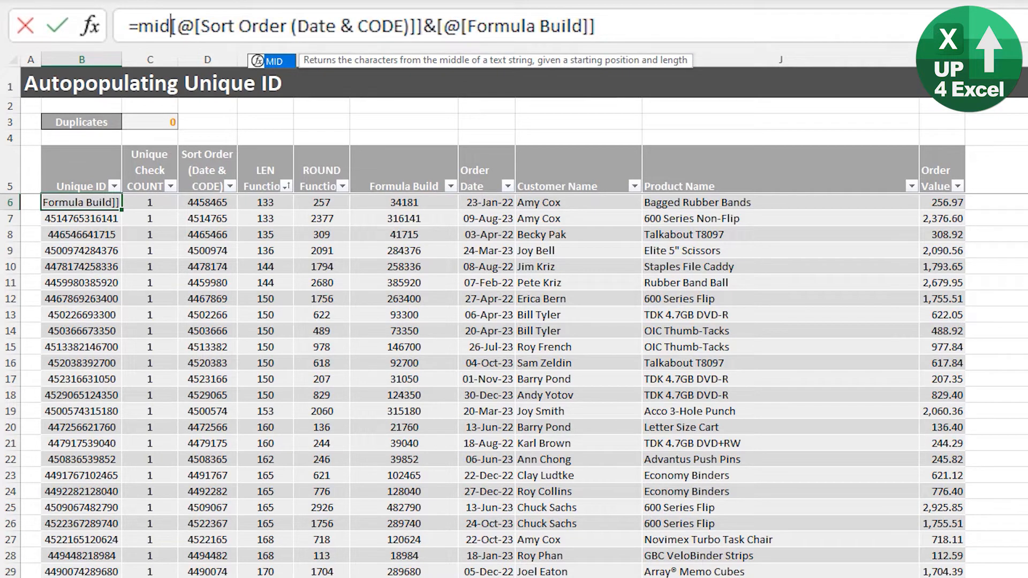
{"action": "type", "text": "("}
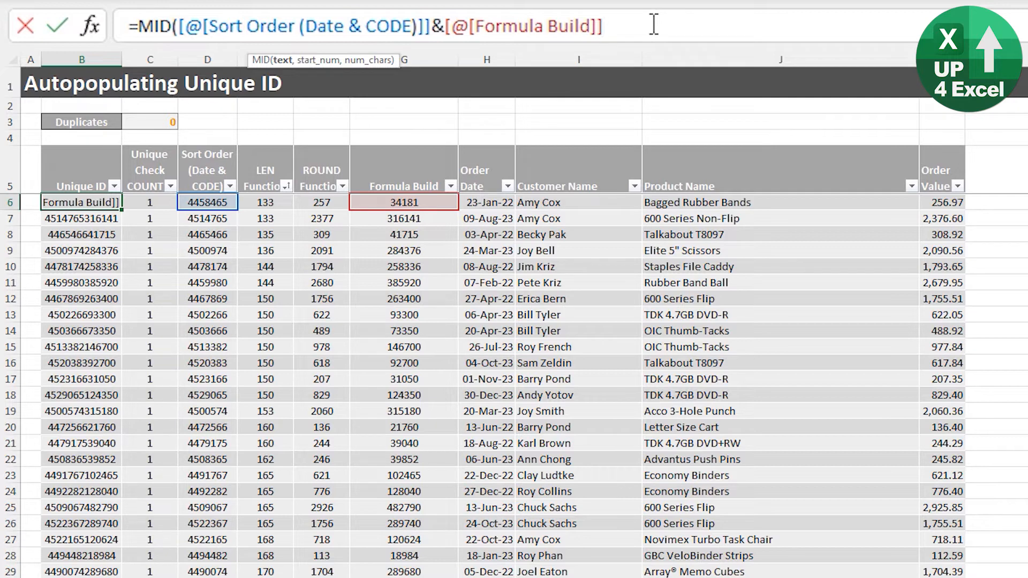
{"action": "type", "text": ",2"}
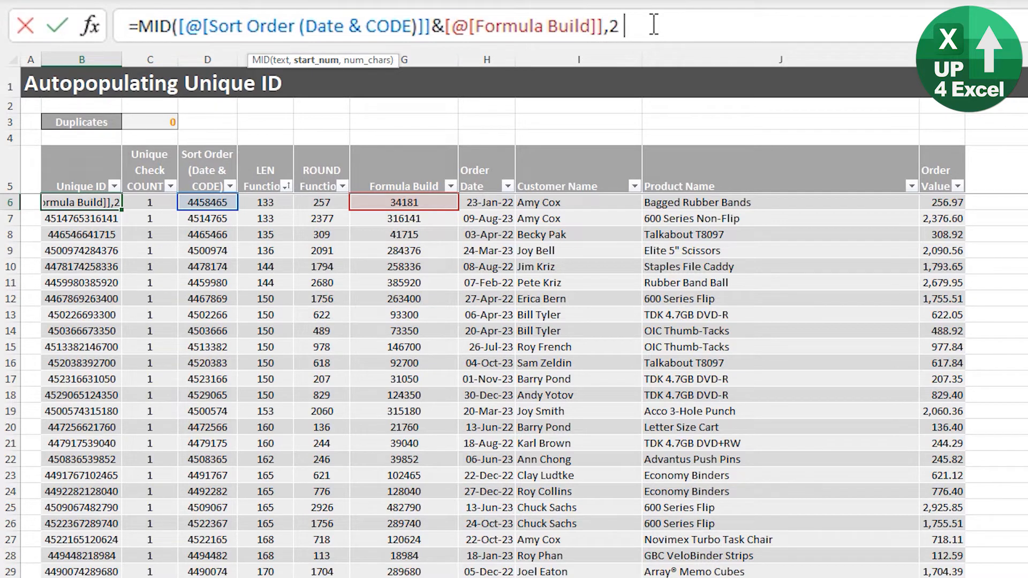
{"action": "type", "text": ","}
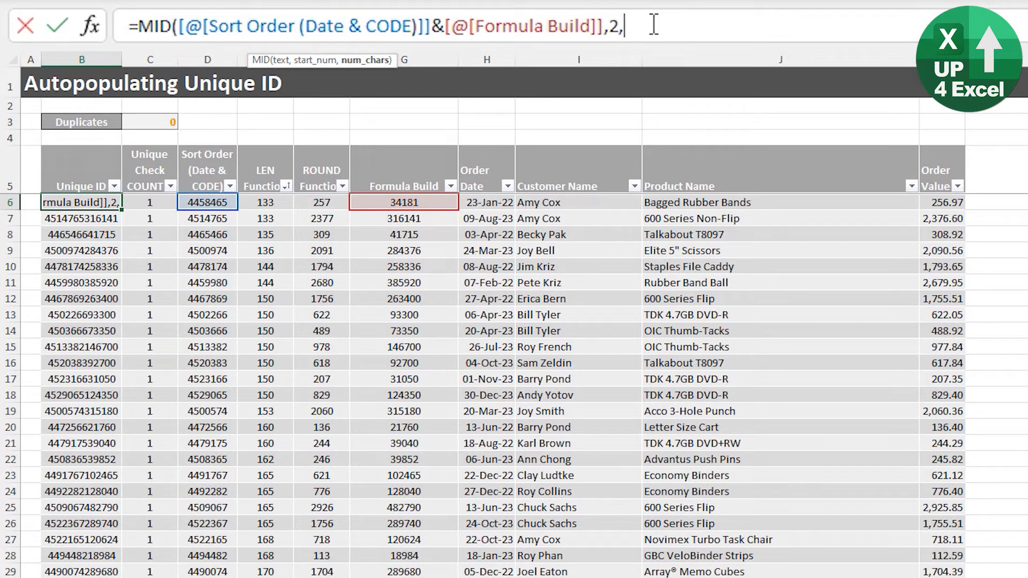
{"action": "type", "text": "6)"}
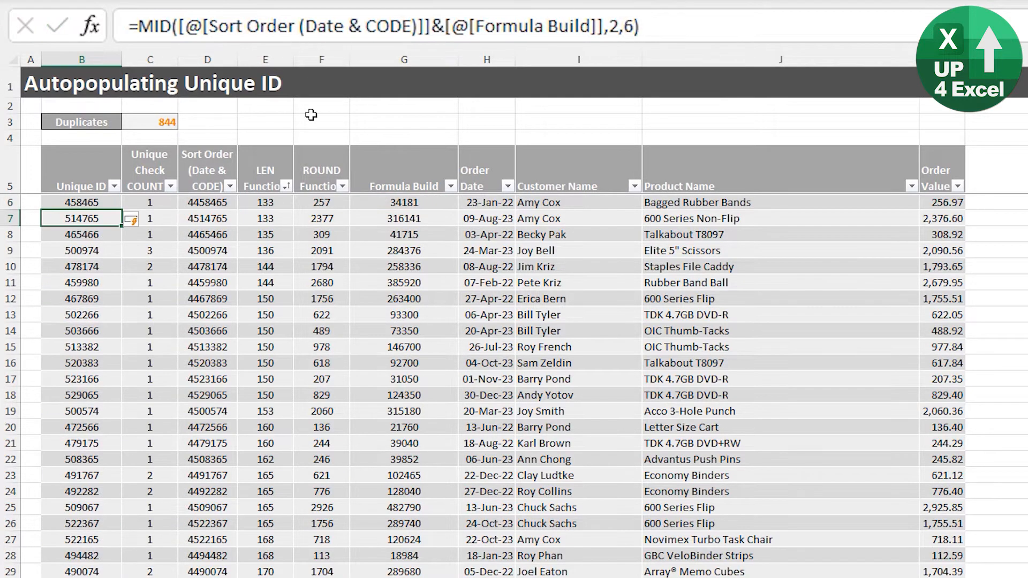
Lengthen the MID extract to 10 characters so Duplicates falls from 10 to 0.
{"action": "left_click", "coordinate": [207, 202]}
{"action": "type", "text": "7"}
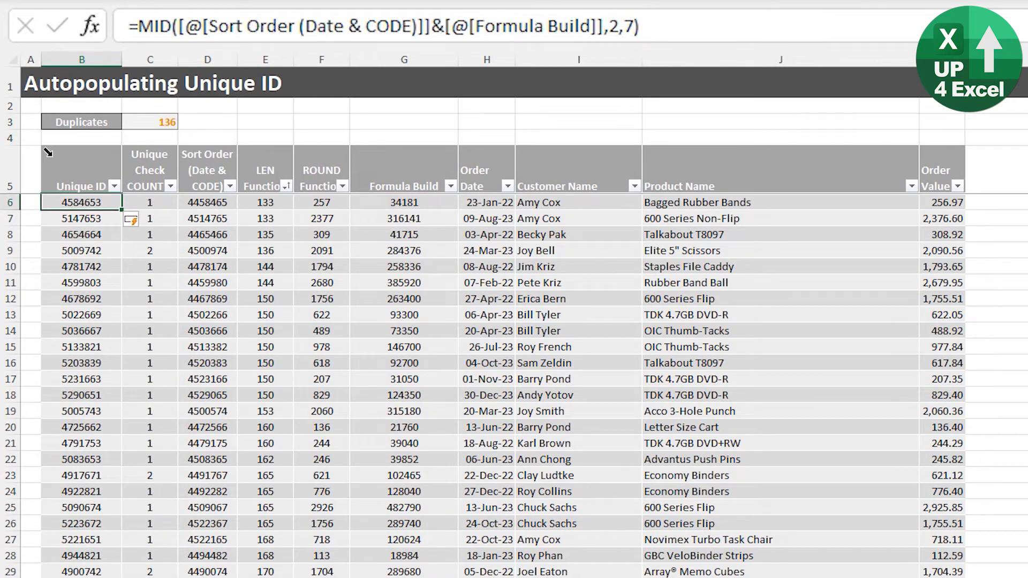
{"action": "mouse_move", "coordinate": [634, 15]}
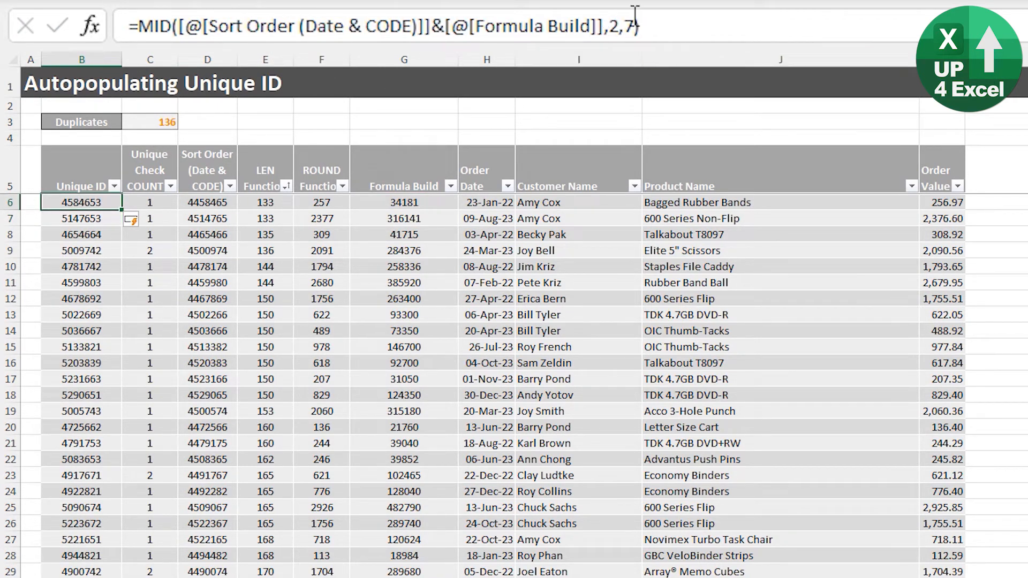
{"action": "type", "text": "8"}
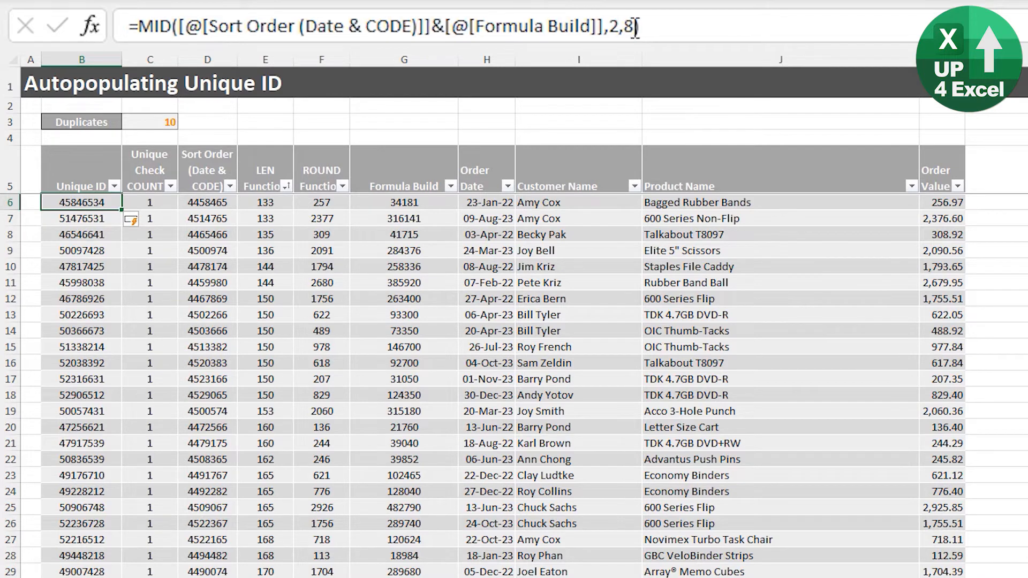
{"action": "key", "text": "backspace"}
{"action": "type", "text": "9)"}
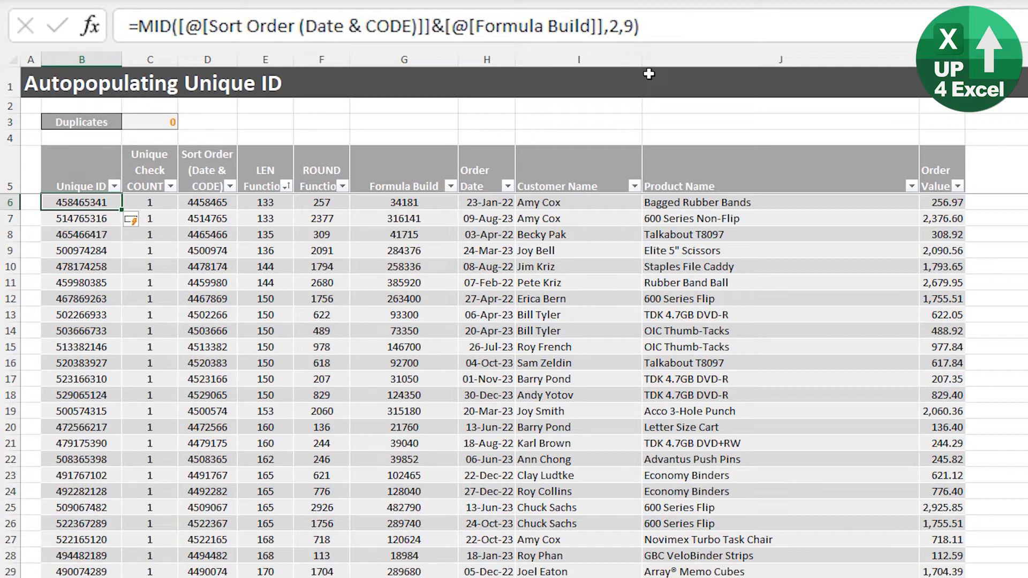
{"action": "mouse_move", "coordinate": [636, 27]}
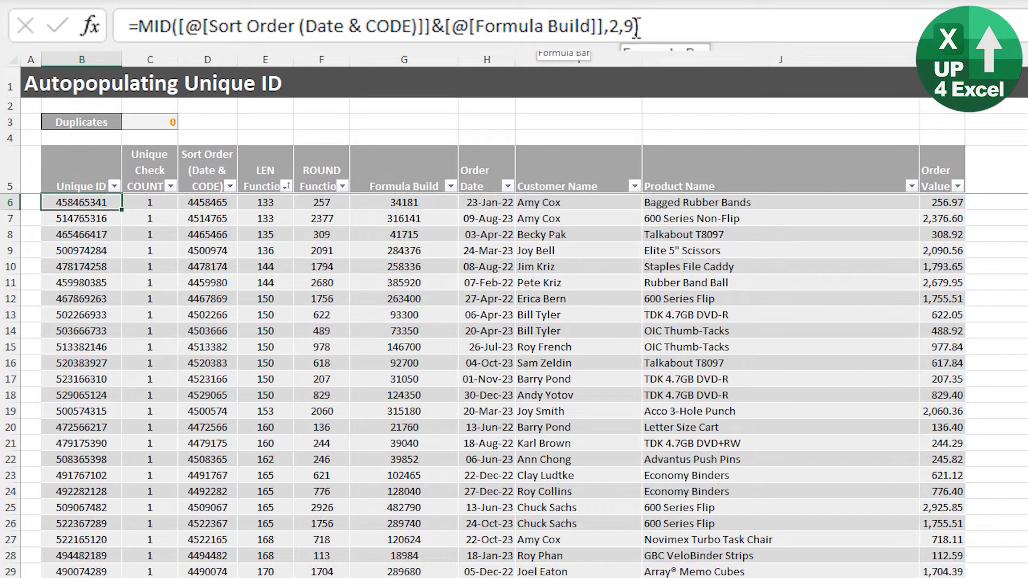
{"action": "type", "text": "0"}
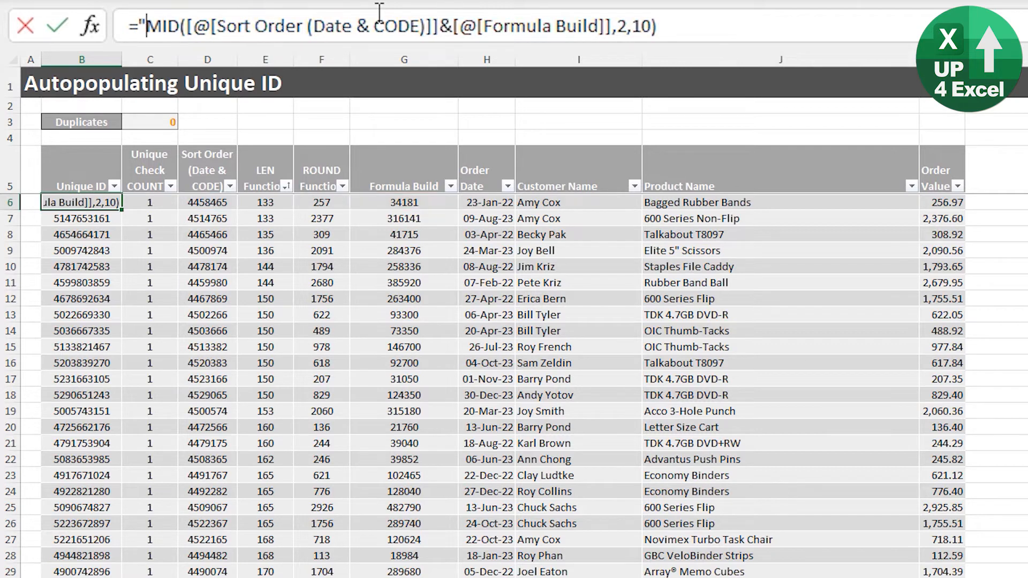
Prefix the Unique ID formula with "UID"& and commit it.
{"action": "type", "text": "UID"}
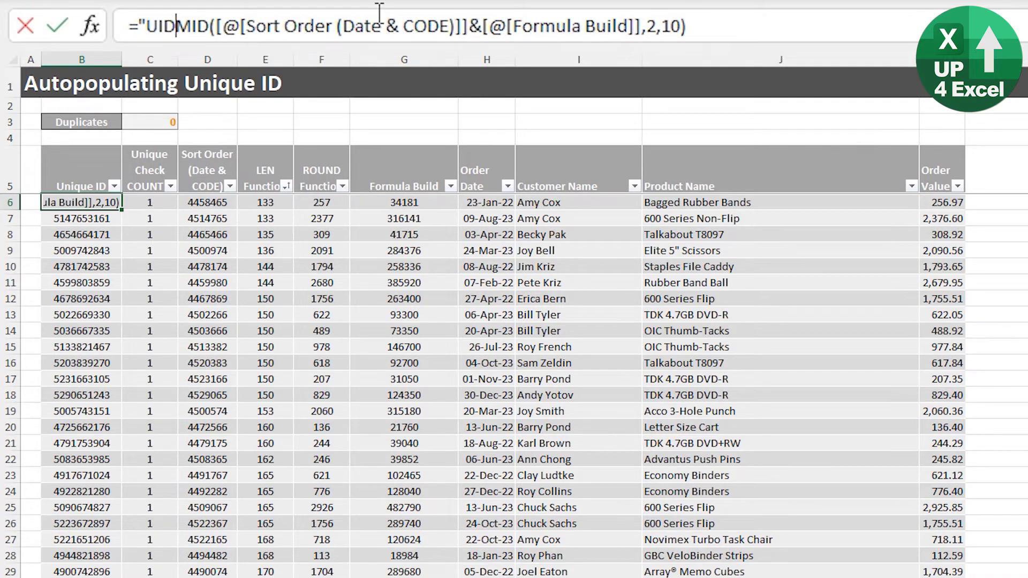
{"action": "type", "text": "\"&"}
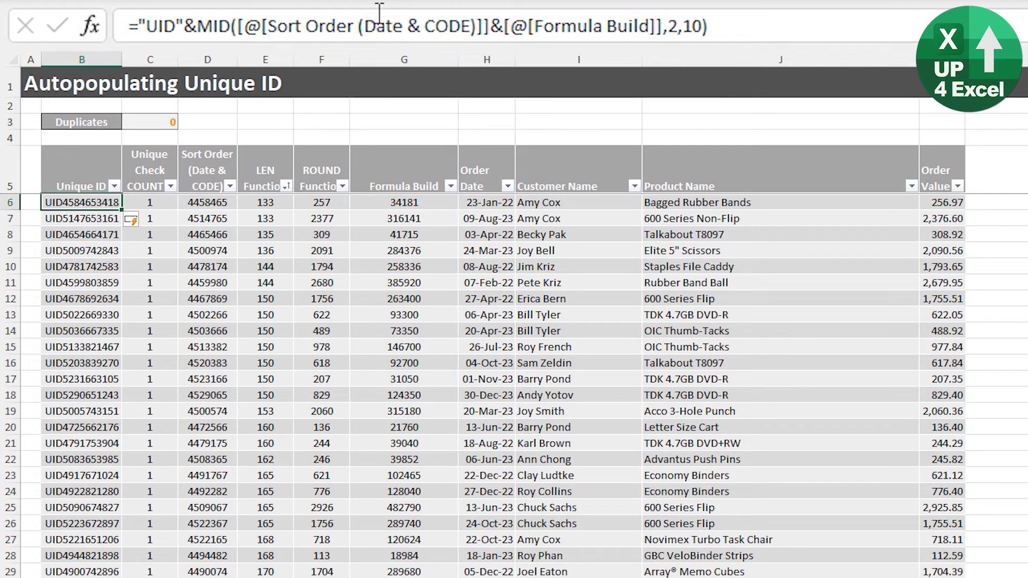
{"action": "left_click", "coordinate": [81, 282]}
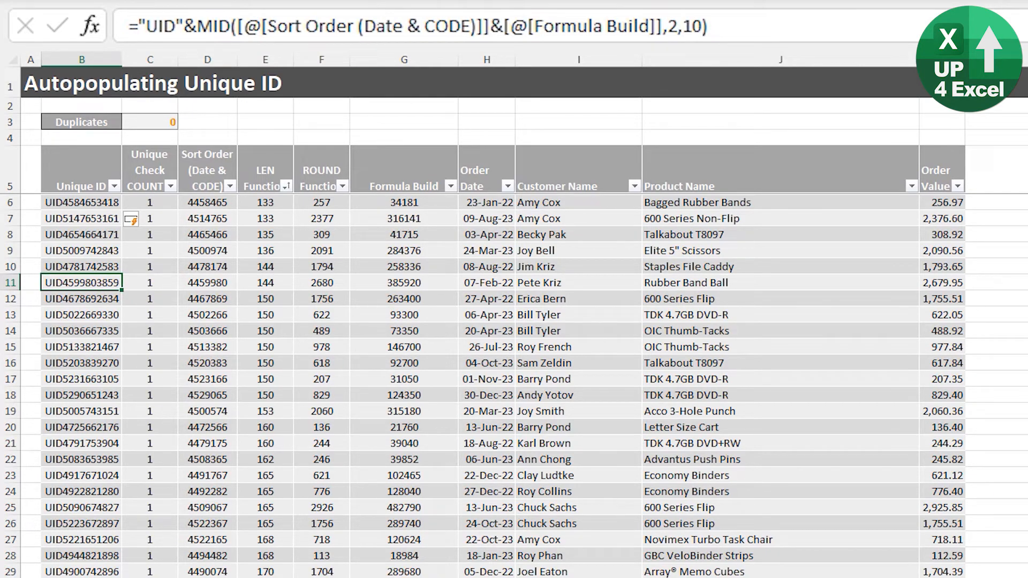
Jump to the last table rows to confirm 2024 orders show UID-prefixed IDs.
{"action": "key", "text": "ctrl+c"}
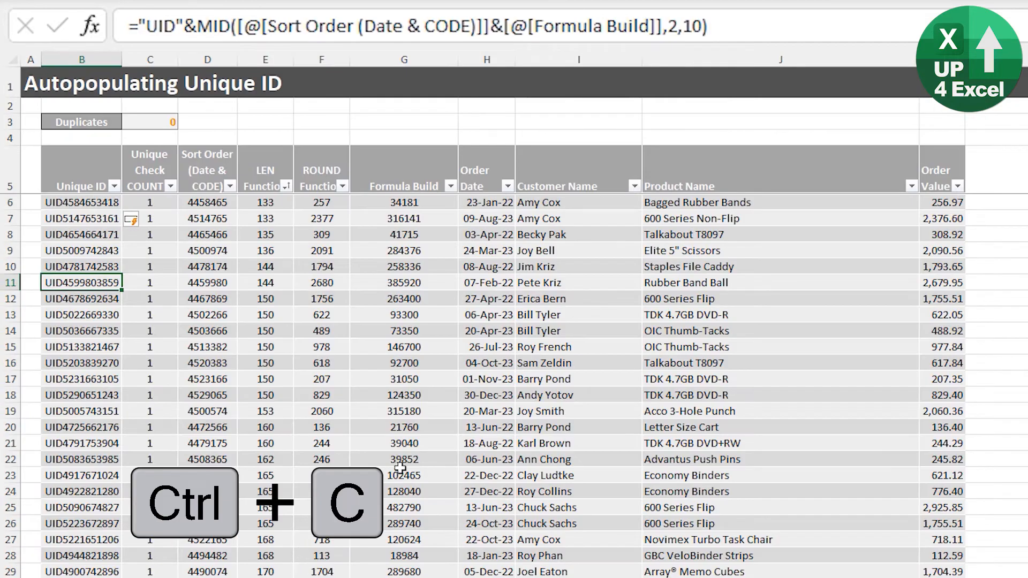
{"action": "key", "text": "ctrl+down"}
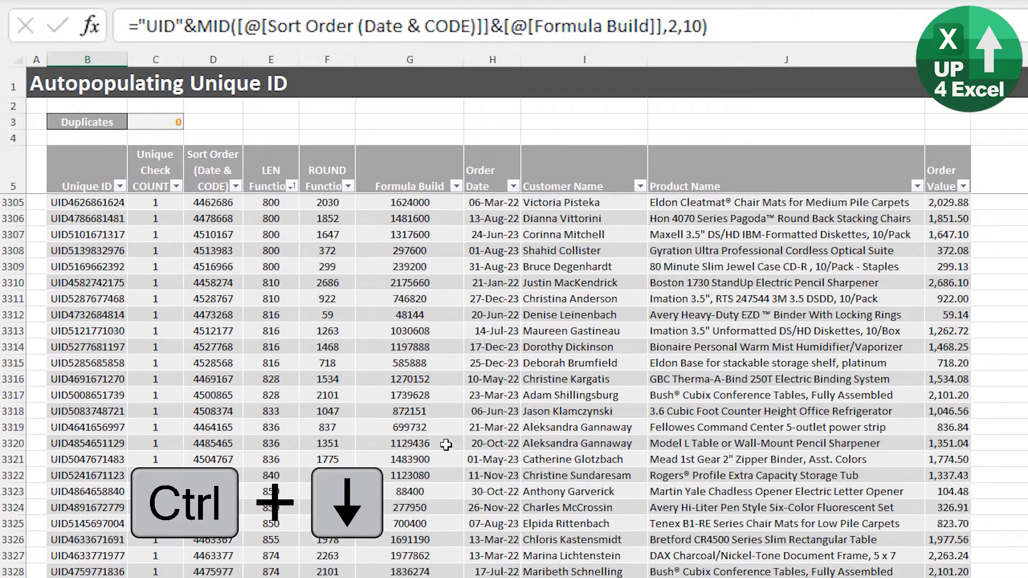
{"action": "key", "text": "ctrl+Down"}
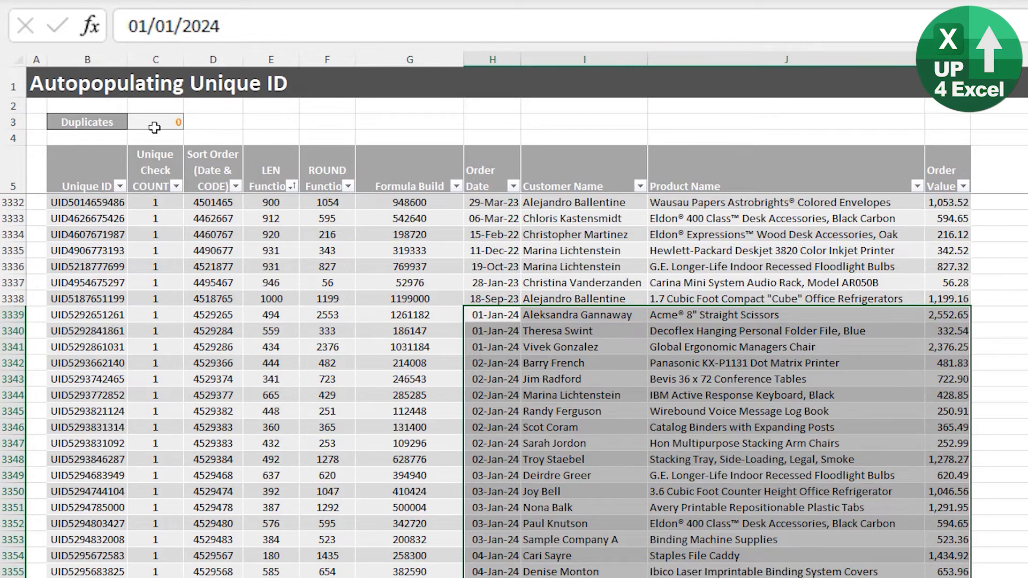
{"action": "left_click", "coordinate": [155, 121]}
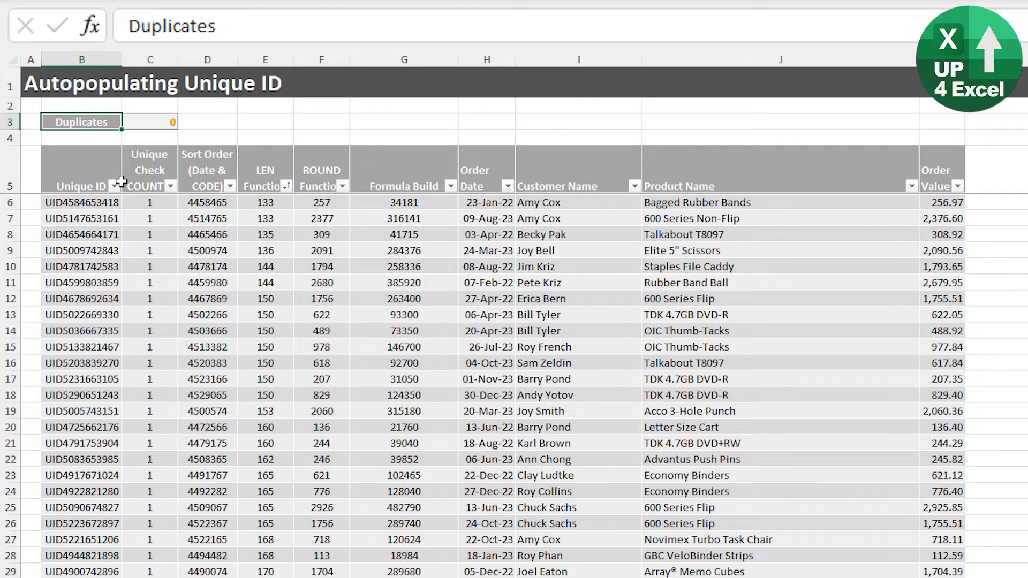
{"action": "left_click", "coordinate": [149, 169]}
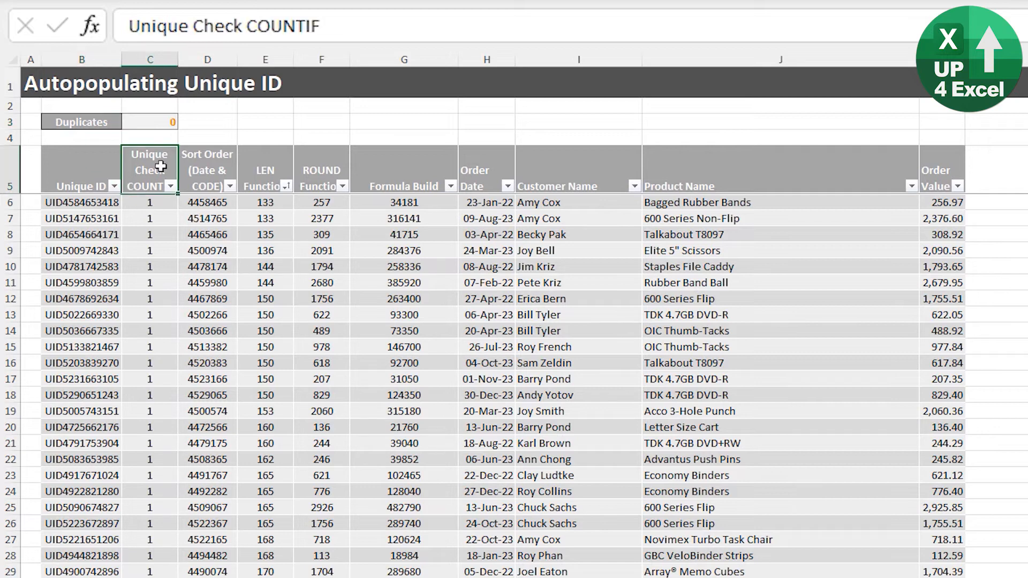
{"action": "left_click", "coordinate": [321, 202]}
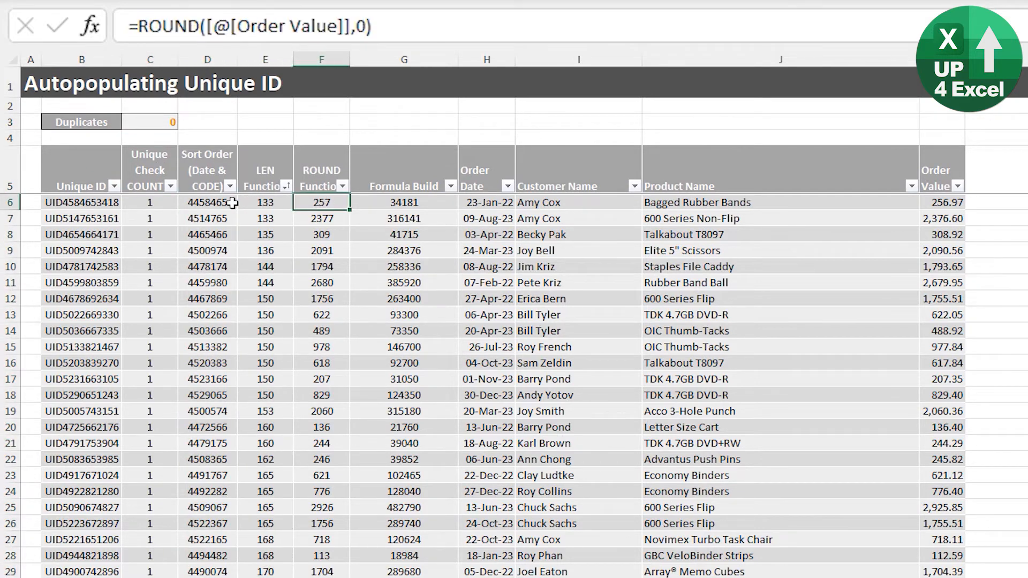
{"action": "left_click", "coordinate": [149, 234]}
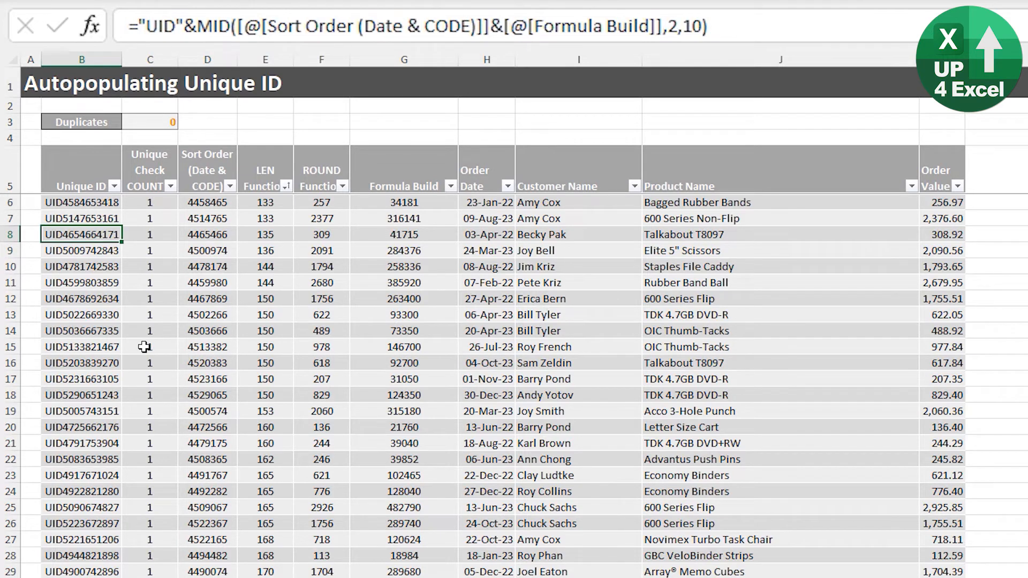
{"action": "mouse_move", "coordinate": [192, 314]}
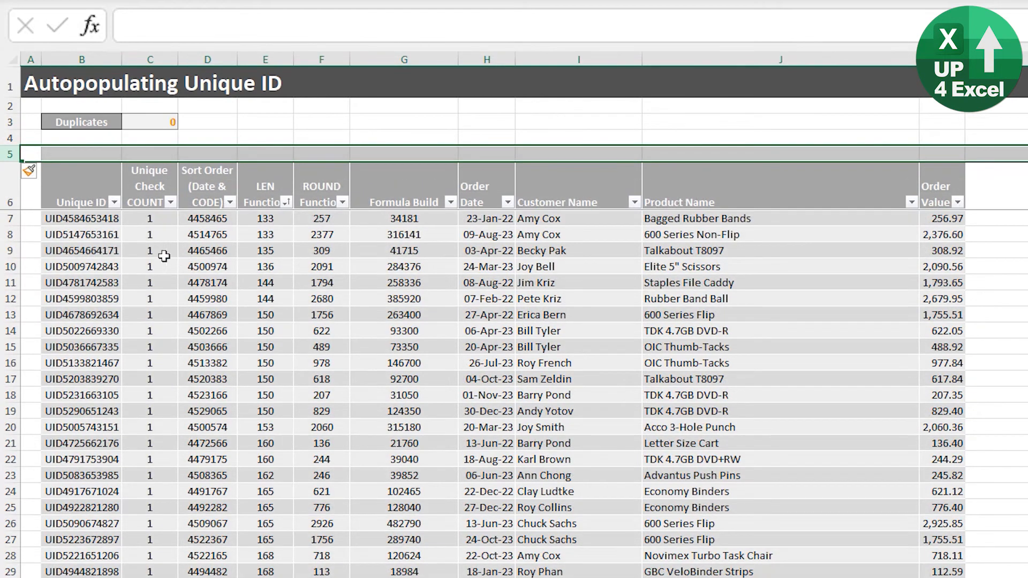
Select the new blank row, then cell B4 below the Duplicates label.
{"action": "left_click", "coordinate": [149, 154]}
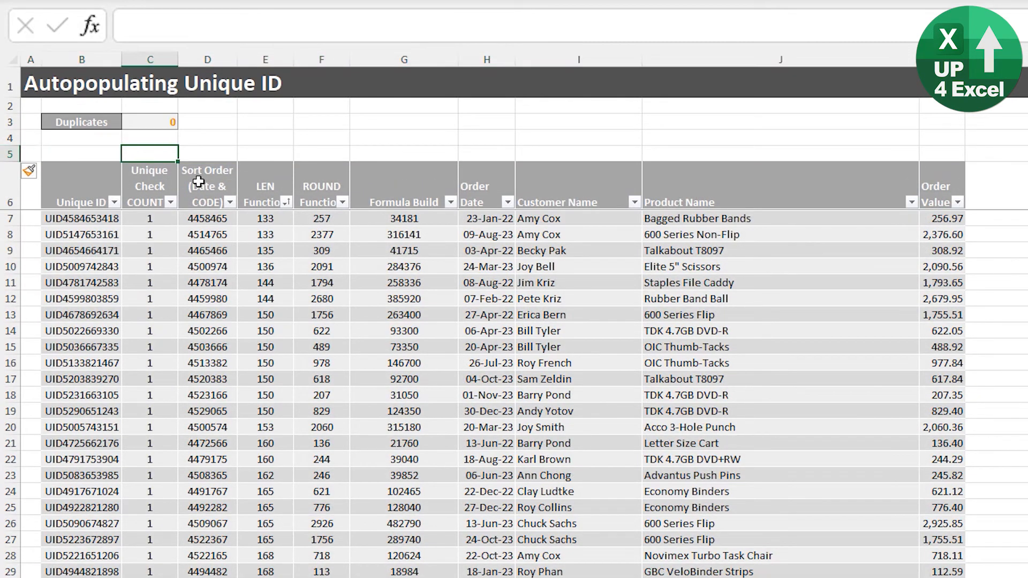
{"action": "left_click", "coordinate": [82, 137]}
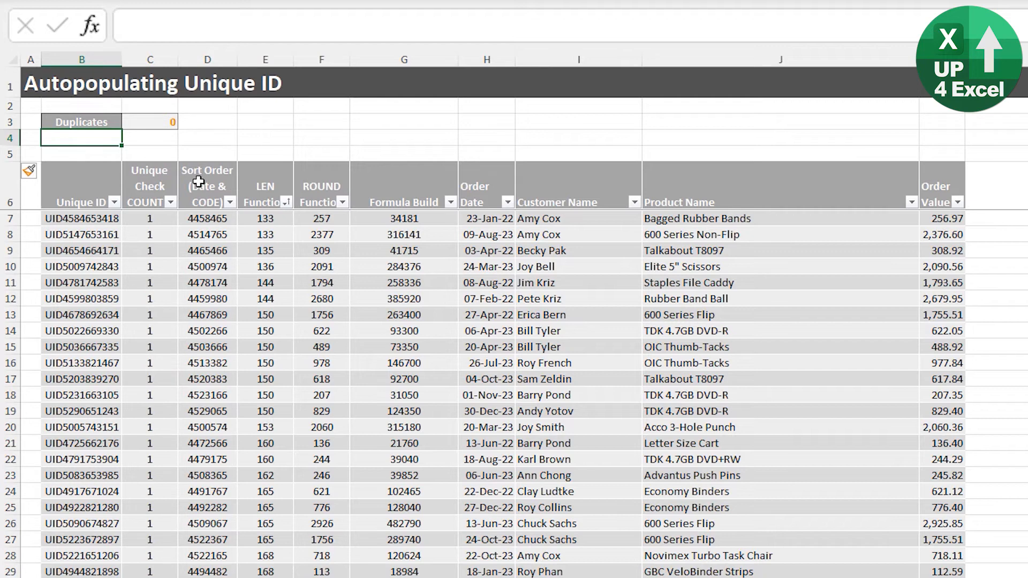
In B4, start typing =COUNTA(tblUniqueID[Unique ID])-COUNTA(UNIQUE(...)) using autocomplete.
{"action": "type", "text": "="}
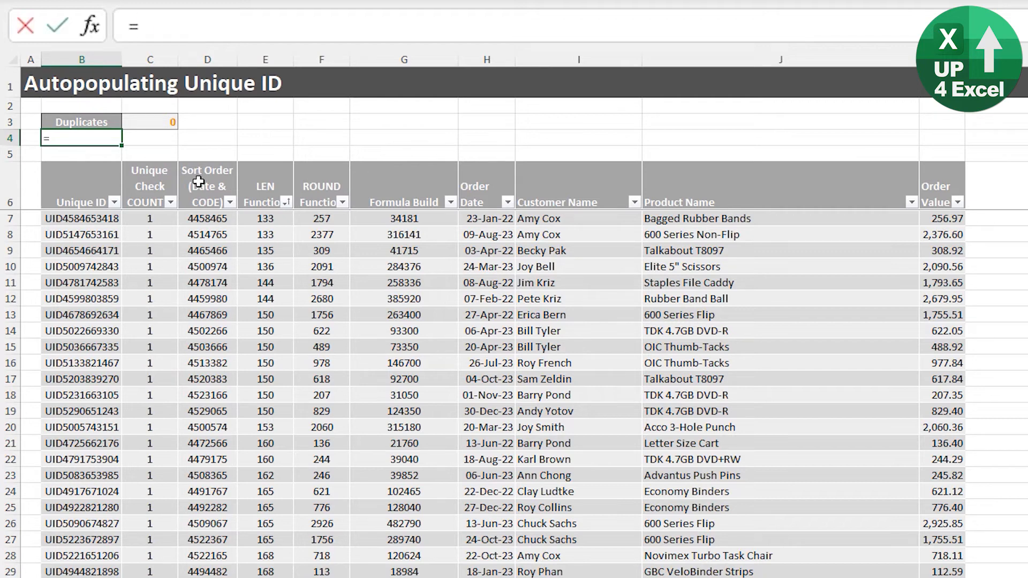
{"action": "type", "text": "ciou"}
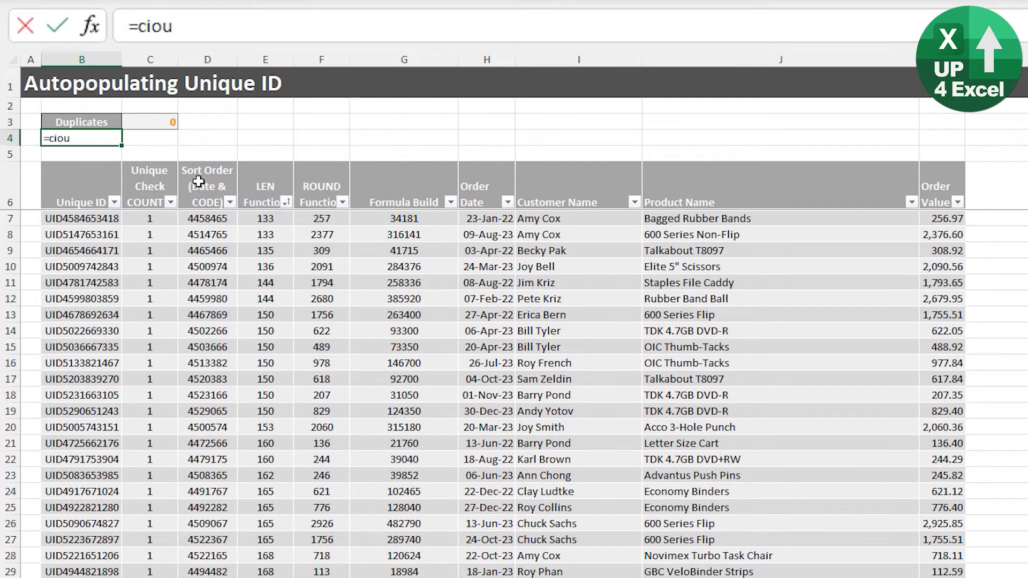
{"action": "key", "text": "Backspace"}
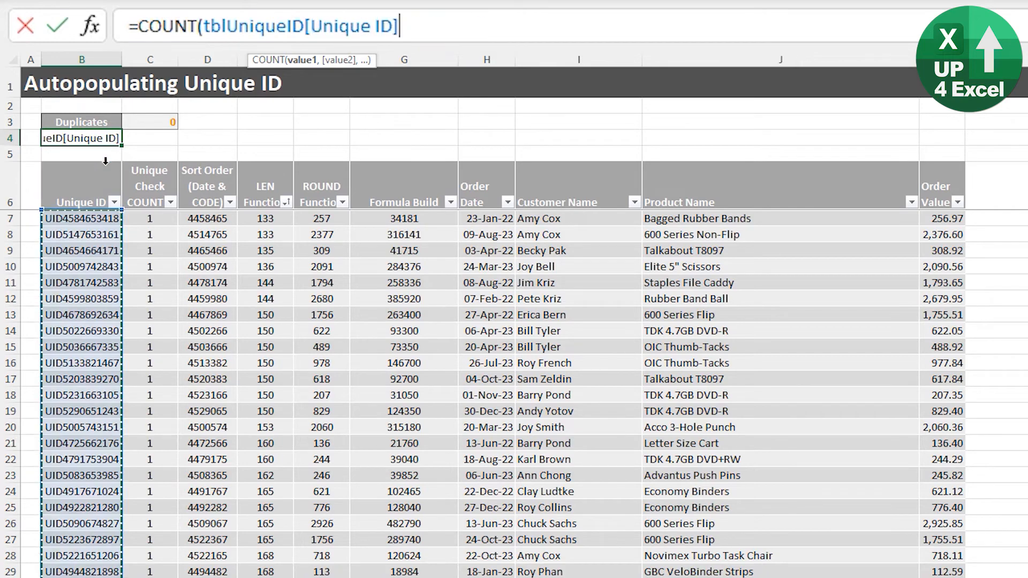
{"action": "mouse_move", "coordinate": [278, 71]}
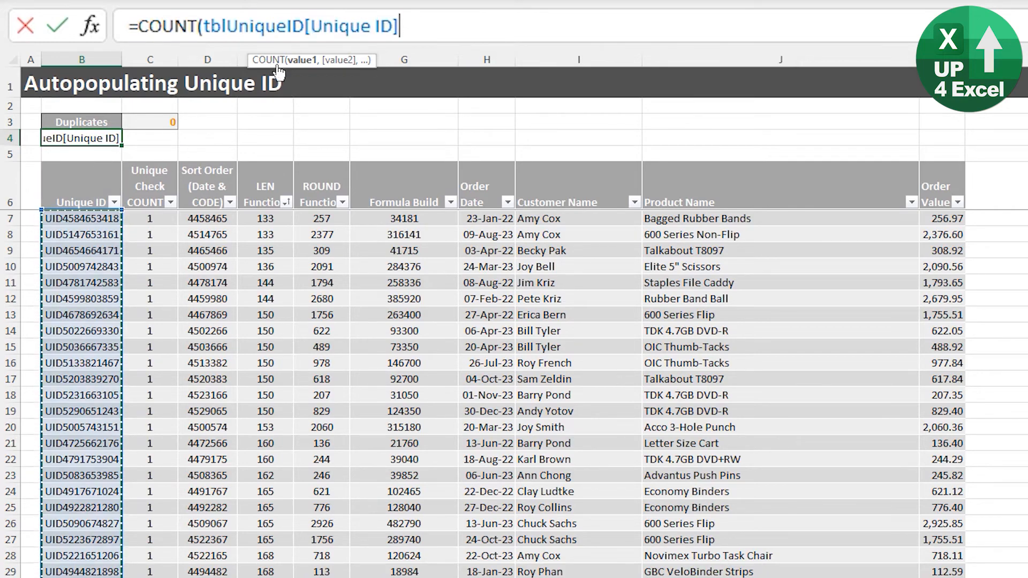
{"action": "type", "text": "a"}
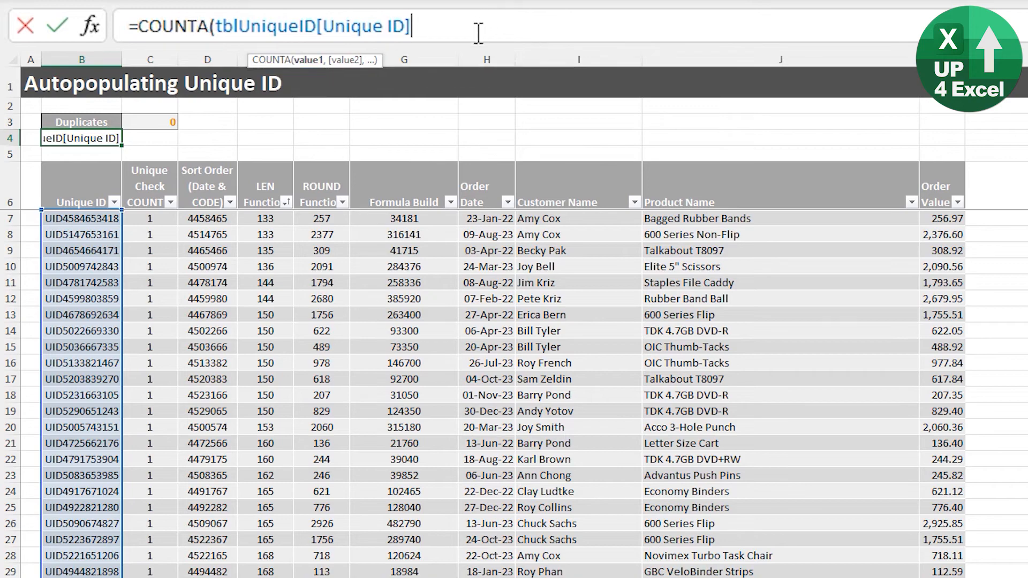
{"action": "type", "text": ")"}
{"action": "key", "text": "Return"}
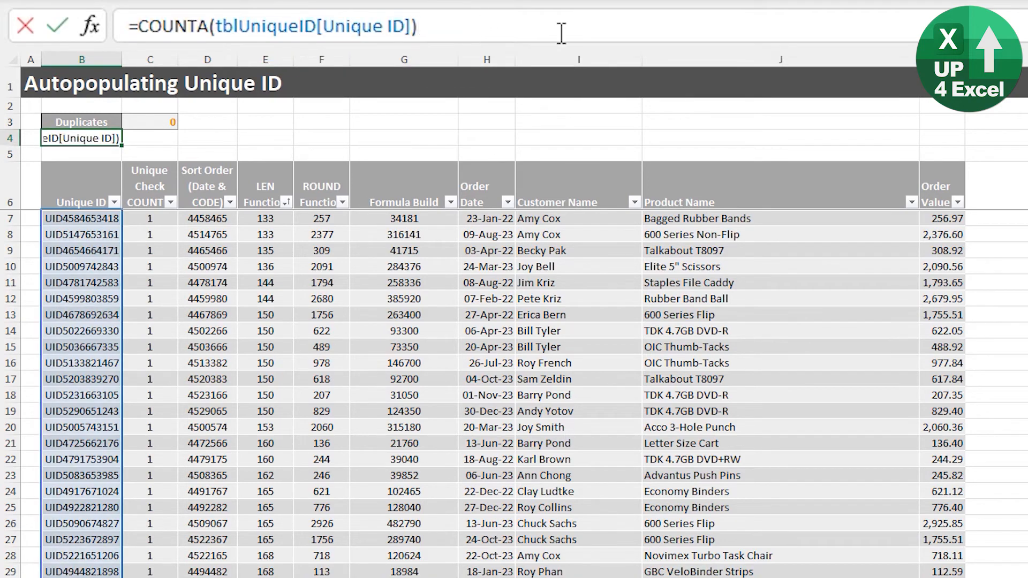
{"action": "type", "text": "-"}
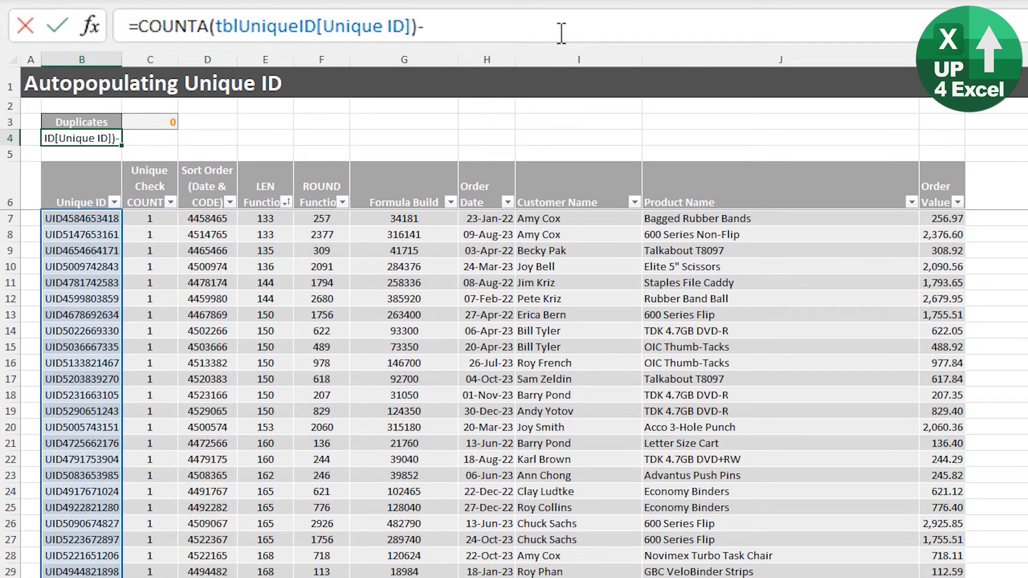
{"action": "type", "text": "COUNT("}
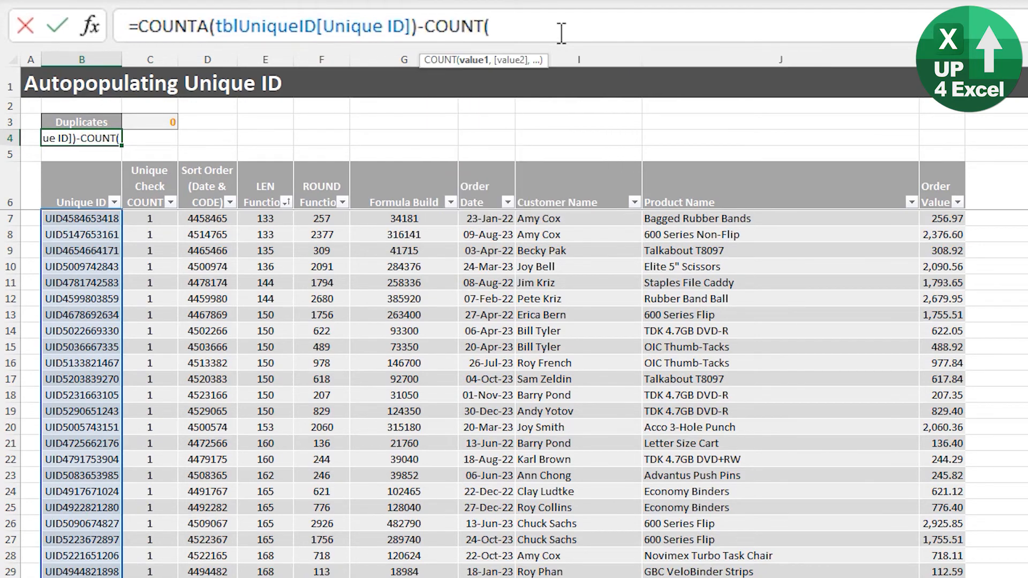
{"action": "type", "text": "A"}
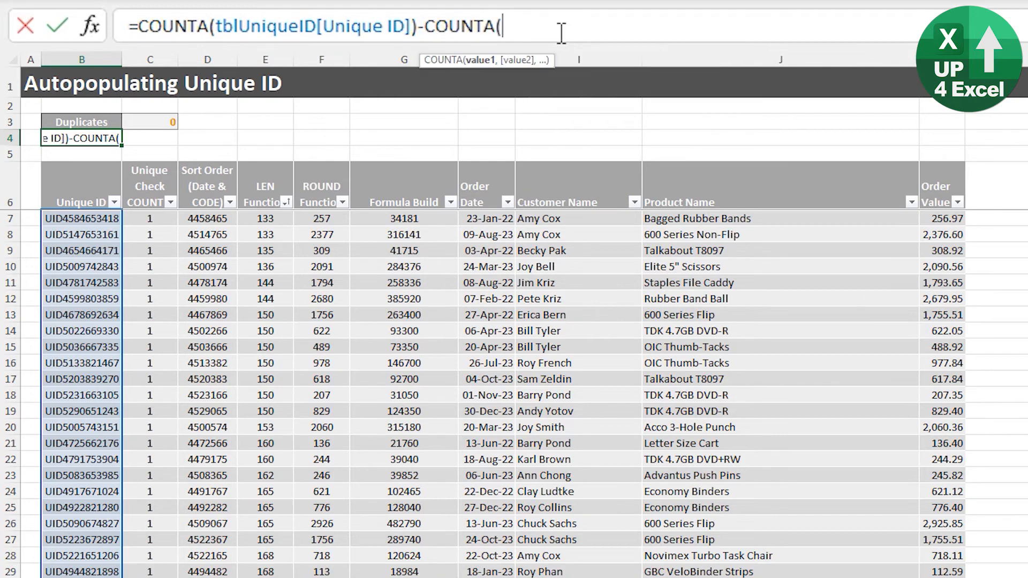
{"action": "type", "text": "uni"}
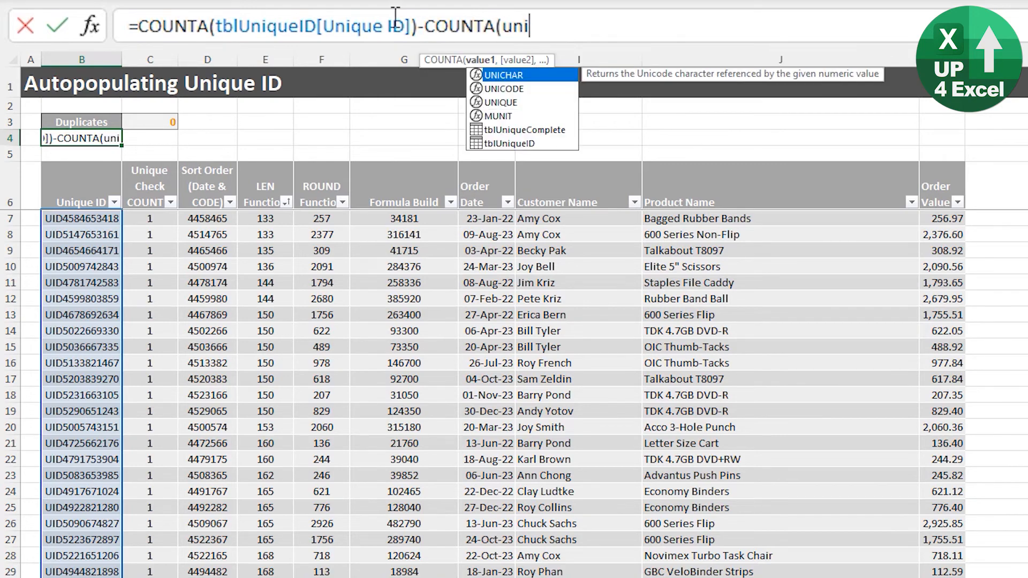